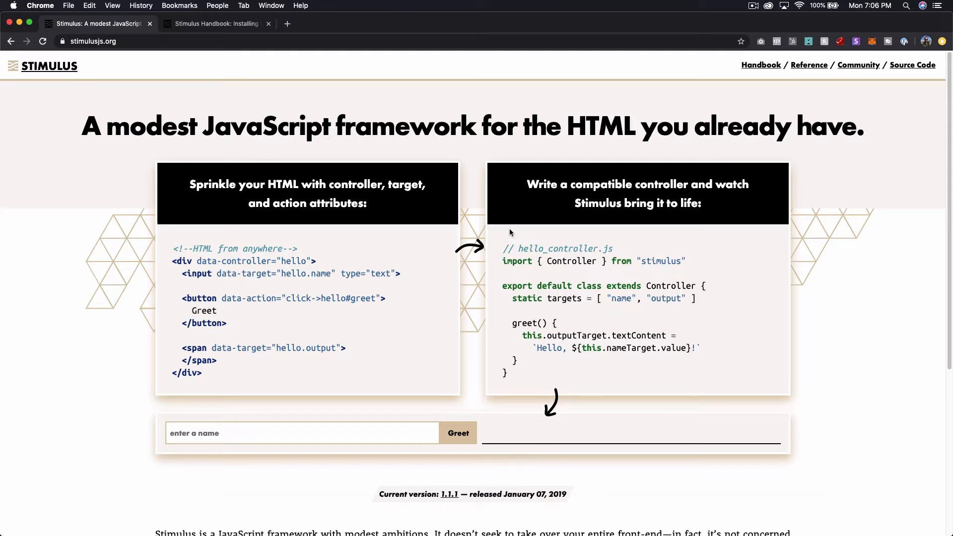
# - Greet 'Stephen' in the Stimulus homepage demo, then open the Handbook installation guide
pyautogui.scroll(-3)
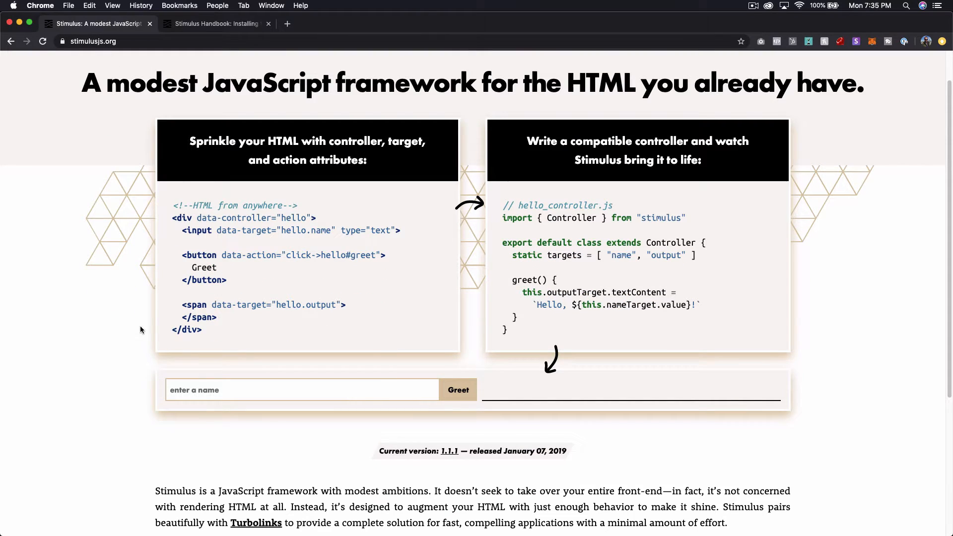
pyautogui.moveTo(146, 320)
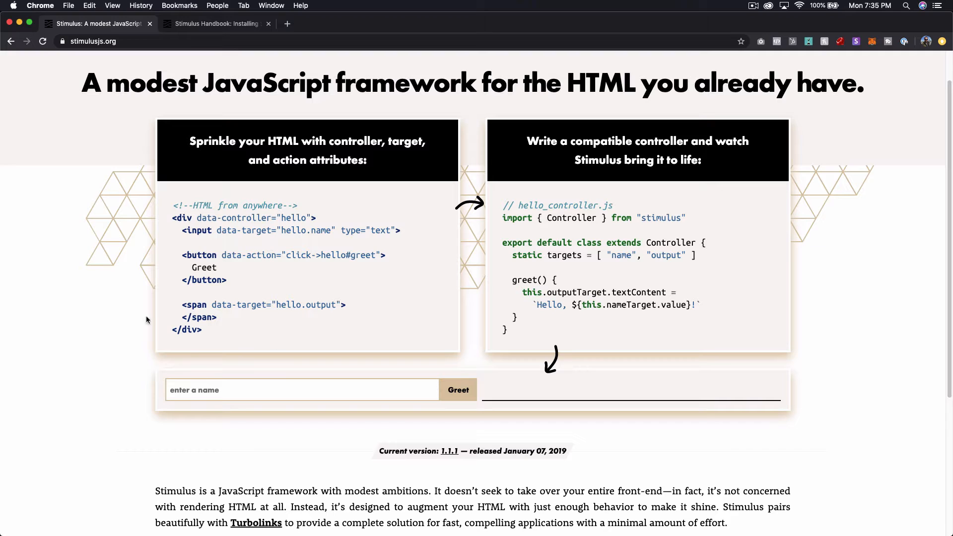
pyautogui.moveTo(552, 243)
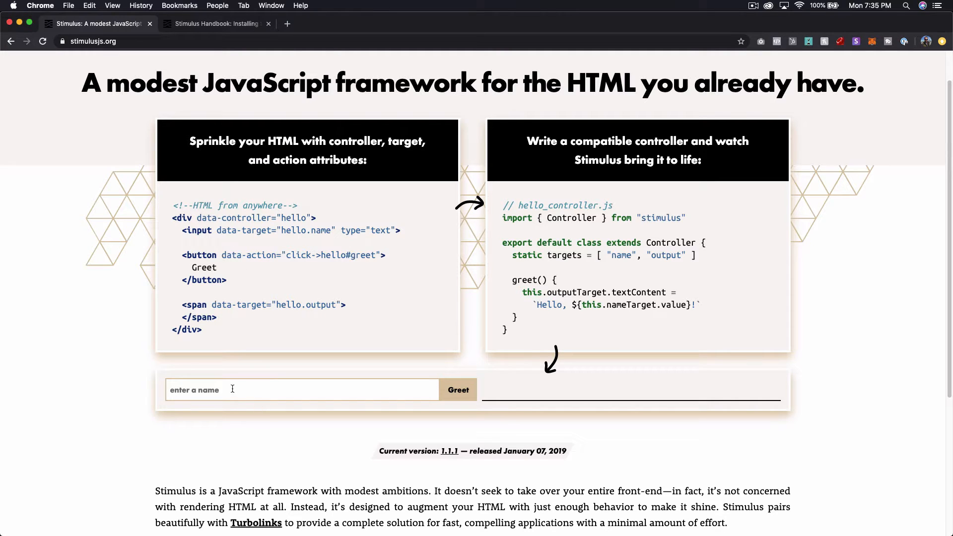
pyautogui.write('Stephe')
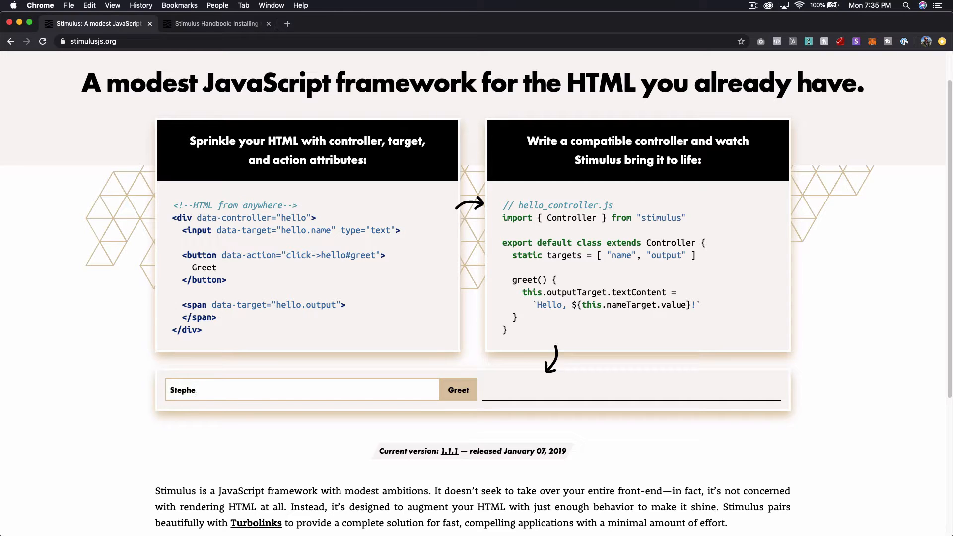
pyautogui.click(458, 390)
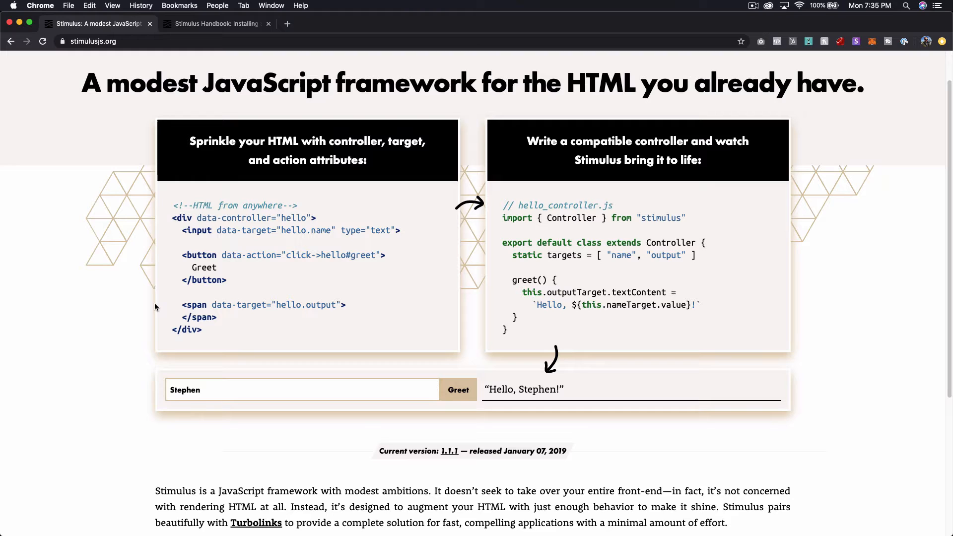
pyautogui.moveTo(477, 238)
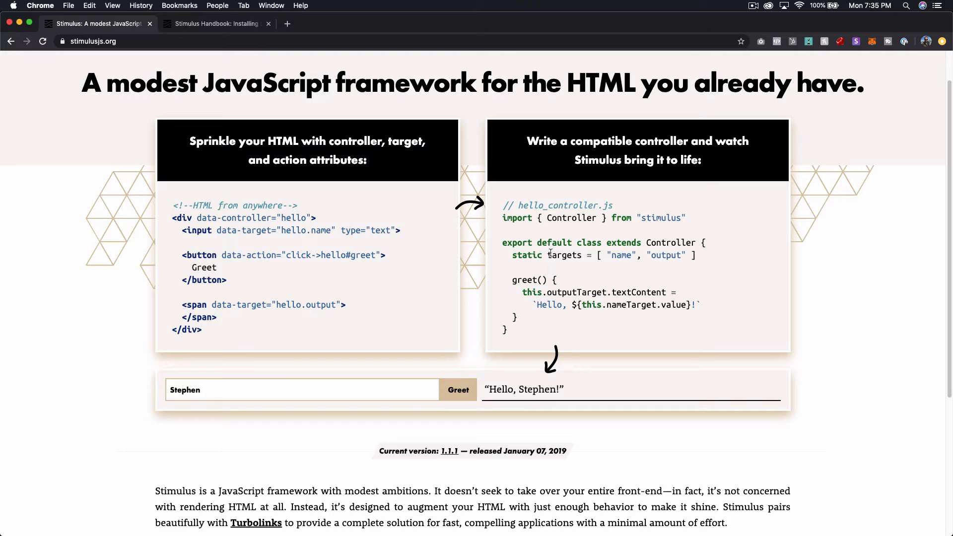
pyautogui.moveTo(504, 258)
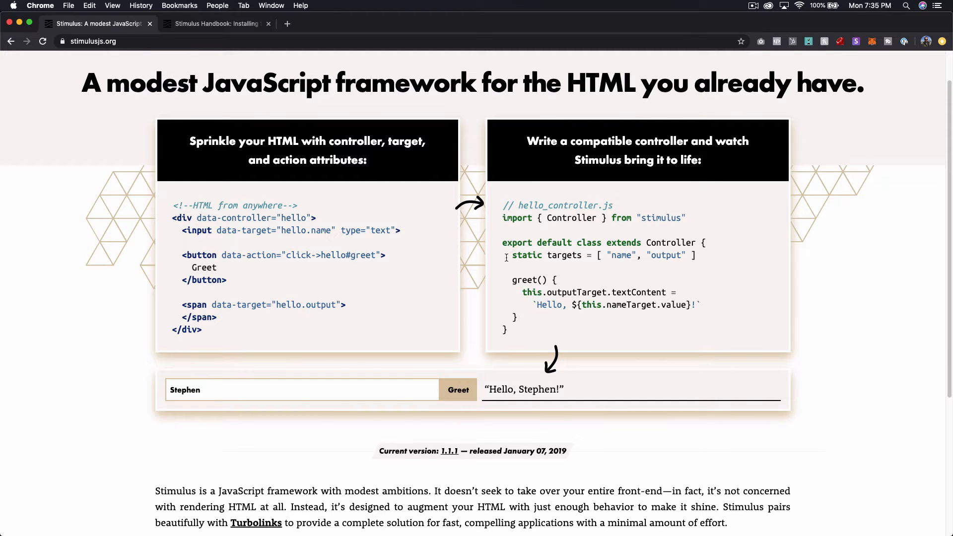
pyautogui.click(216, 24)
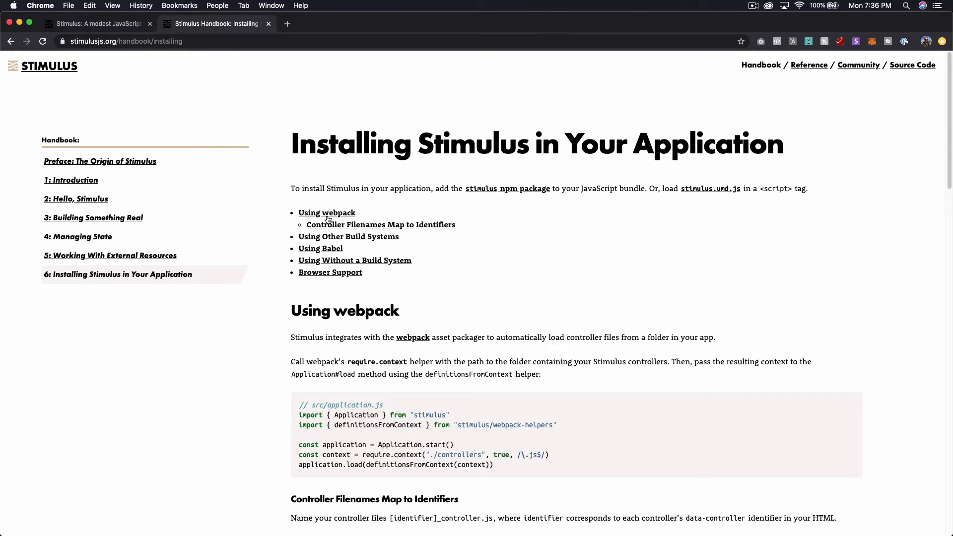
# - Scroll the installing page down to the 'Using Without a Build System' script-tag example
pyautogui.scroll(-3)
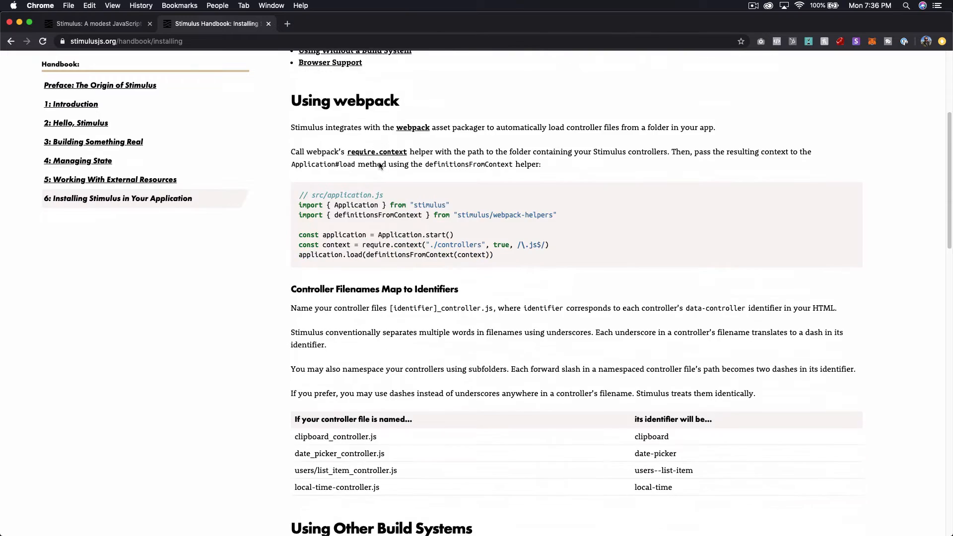
pyautogui.scroll(-3)
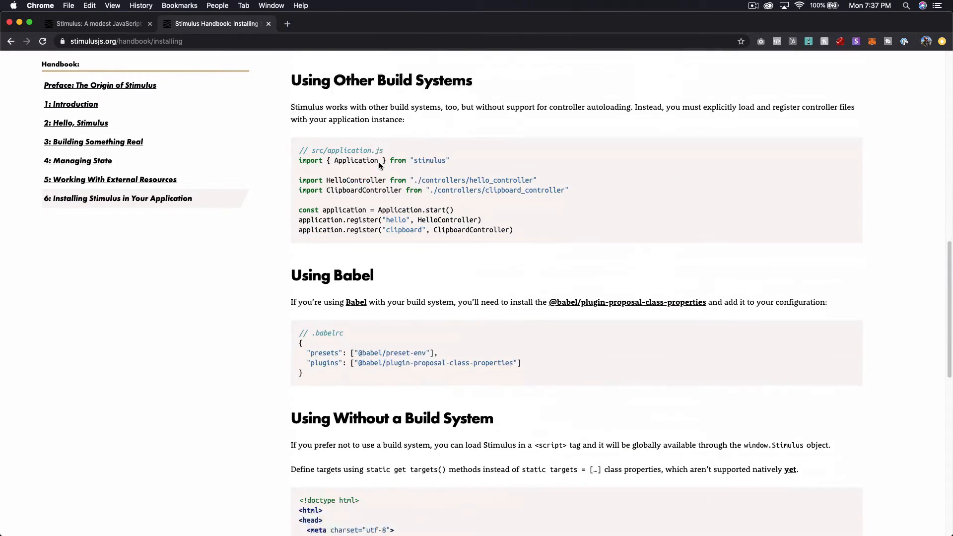
pyautogui.scroll(-3)
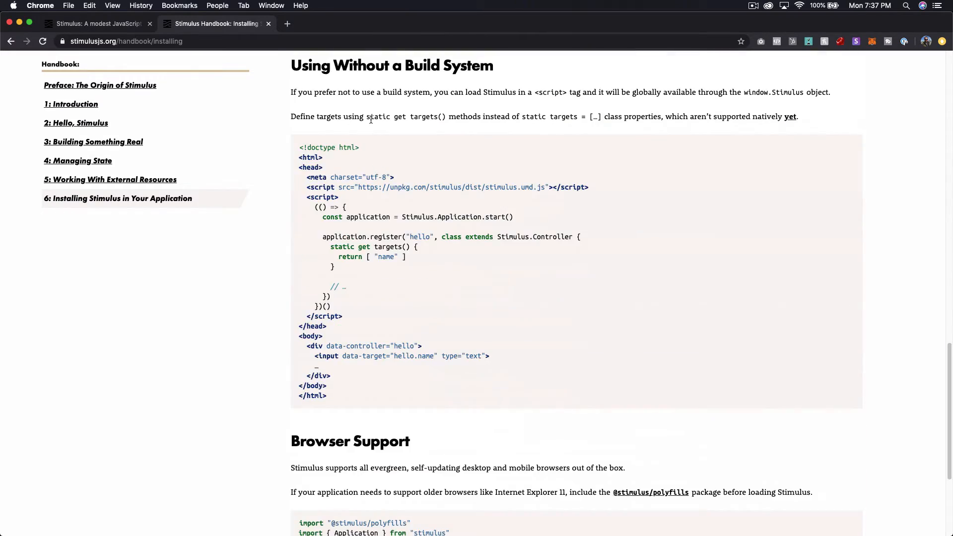
pyautogui.scroll(-3)
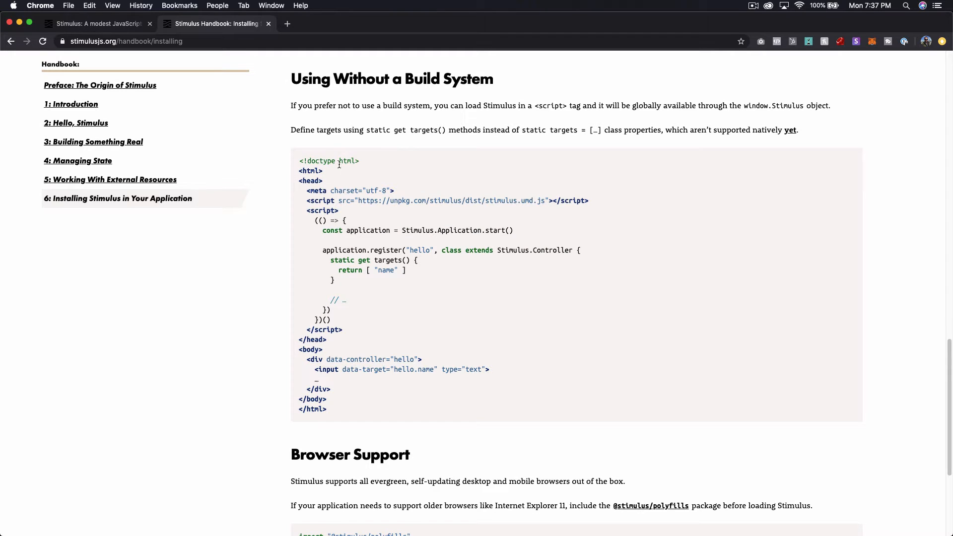
pyautogui.moveTo(398, 202)
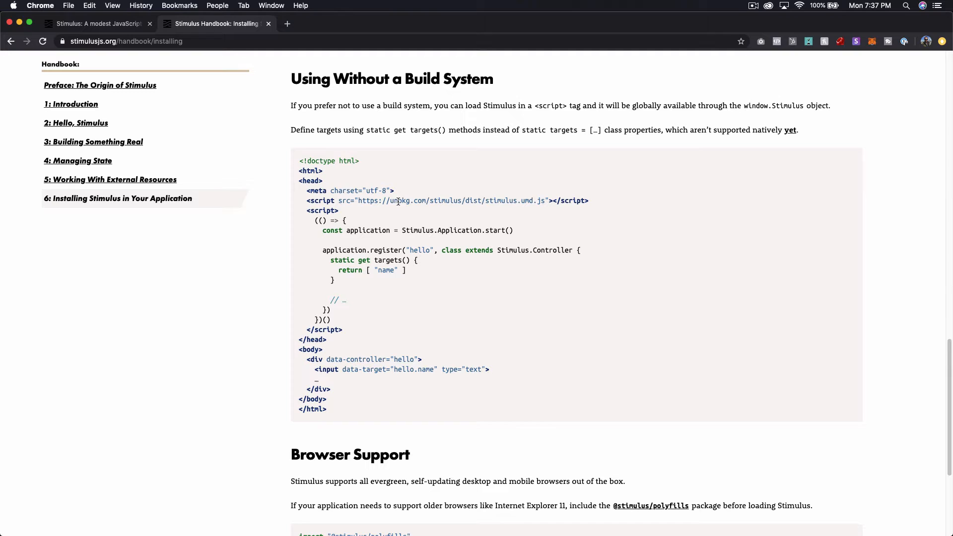
pyautogui.moveTo(320, 120)
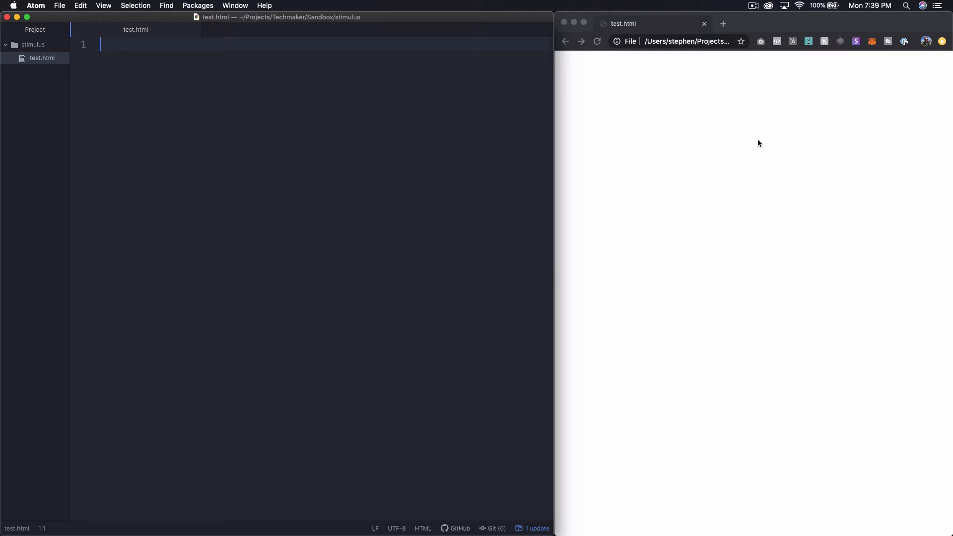
pyautogui.moveTo(328, 180)
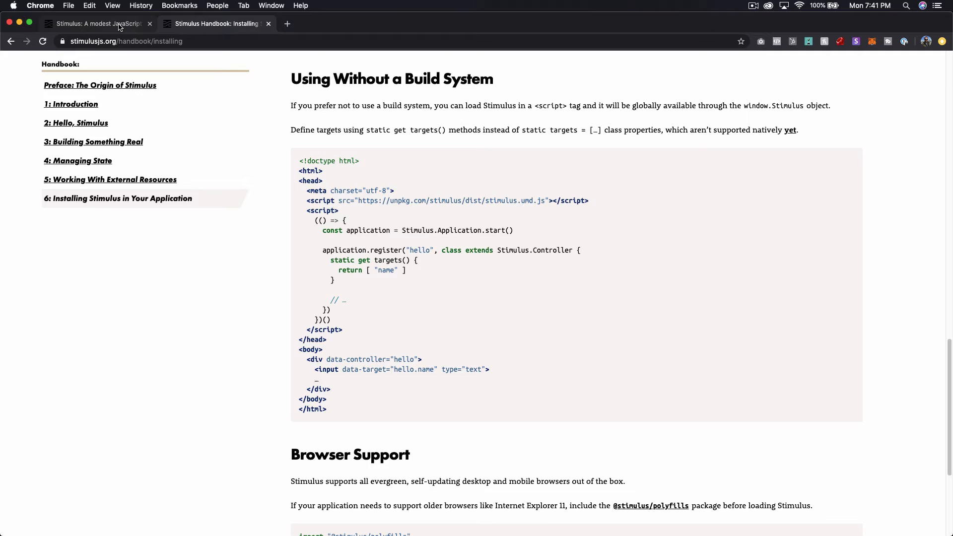
# - Return to the Stimulus homepage in Chrome to grab its hello controller snippet
pyautogui.click(94, 24)
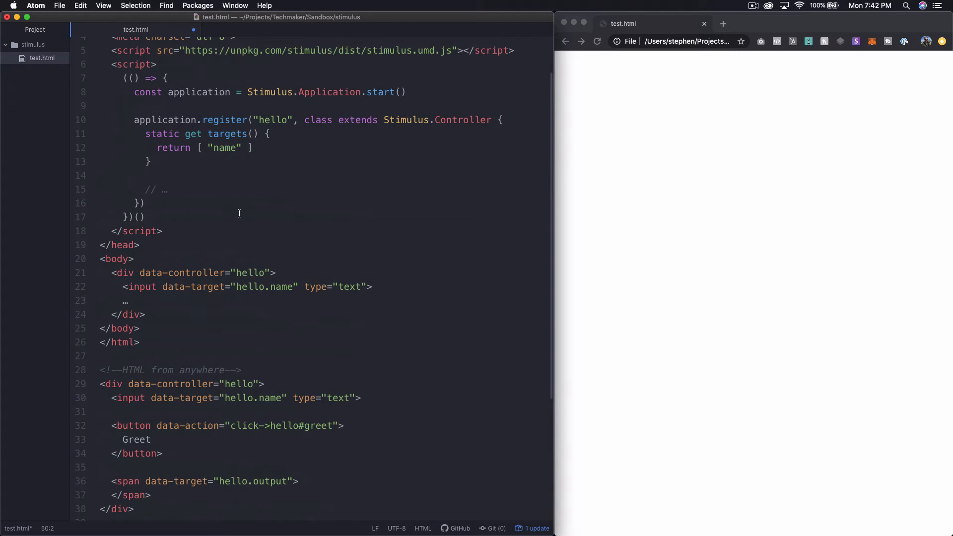
# - Scroll test.html and expand the collapsed hello div markup
pyautogui.scroll(-3)
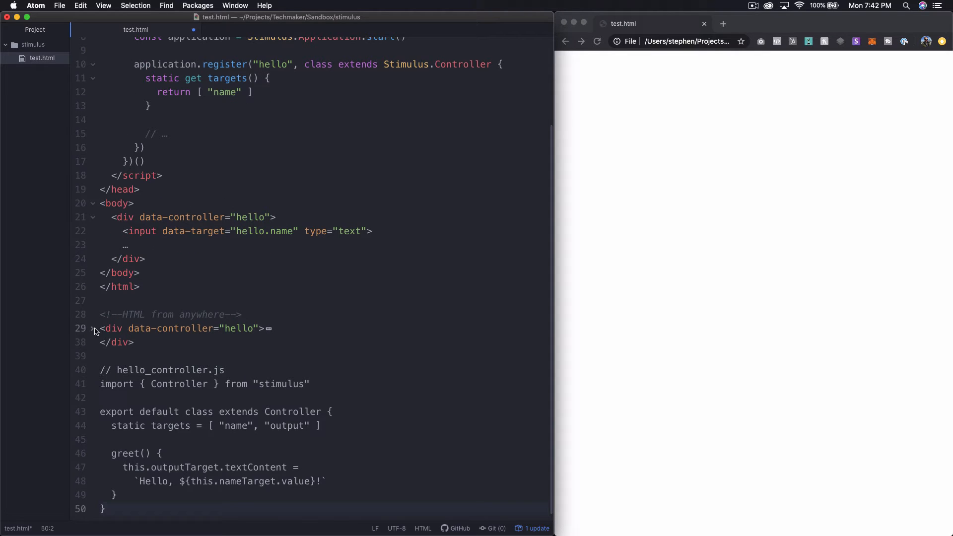
pyautogui.click(93, 328)
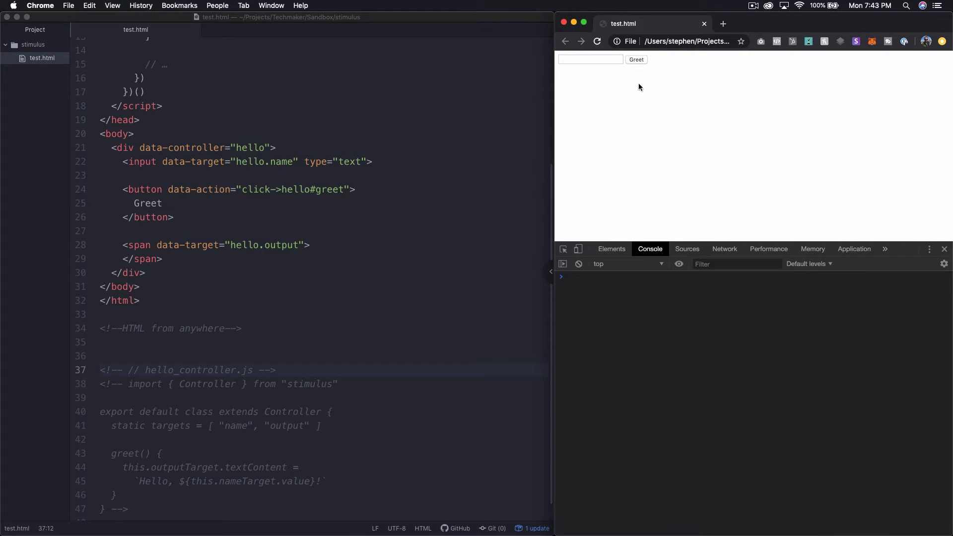
# - Enter 'hello' in the test page's name field and click Greet to surface the greet error
pyautogui.click(590, 59)
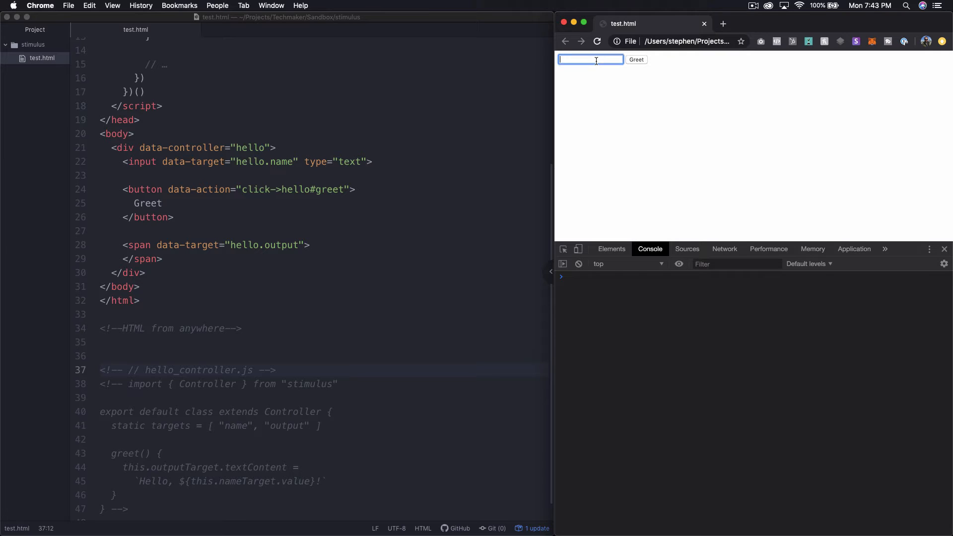
pyautogui.write('hello')
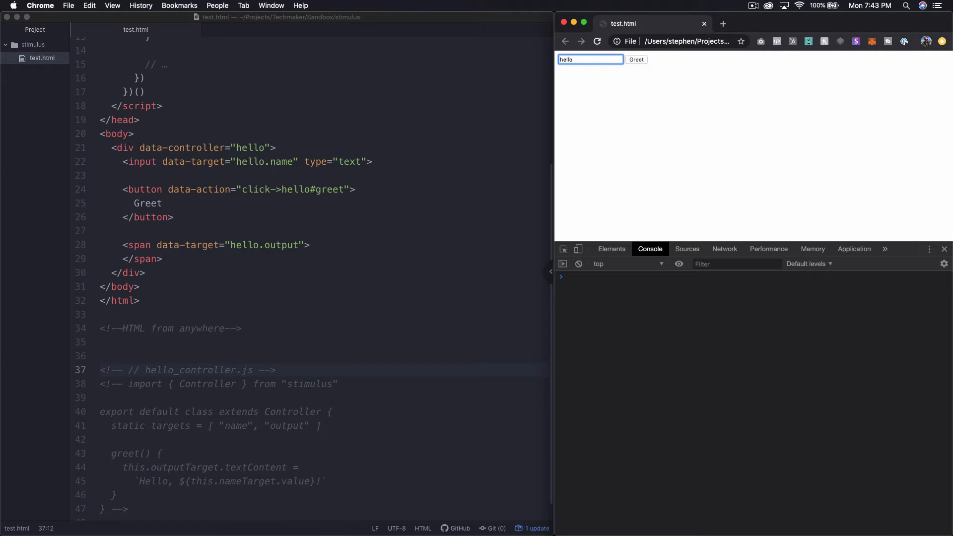
pyautogui.click(636, 60)
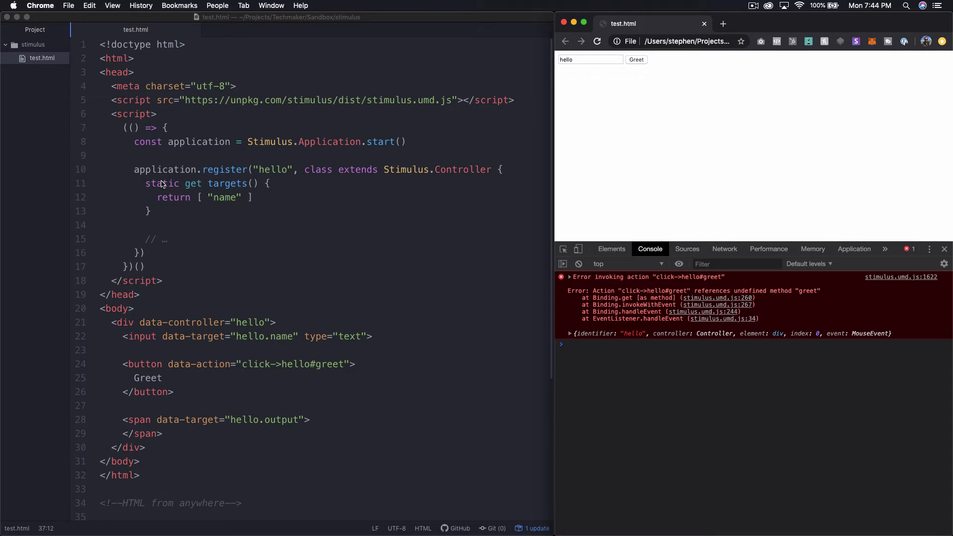
pyautogui.moveTo(197, 228)
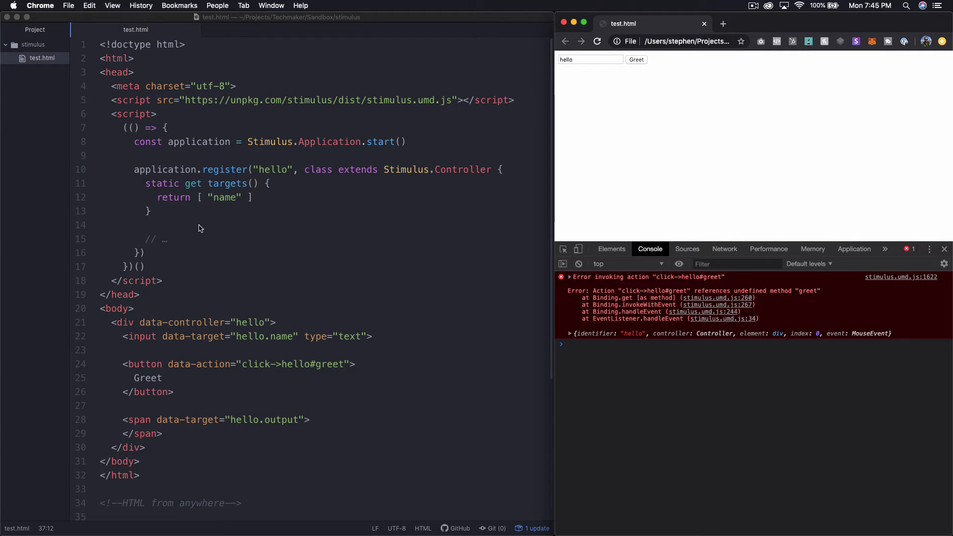
pyautogui.moveTo(407, 158)
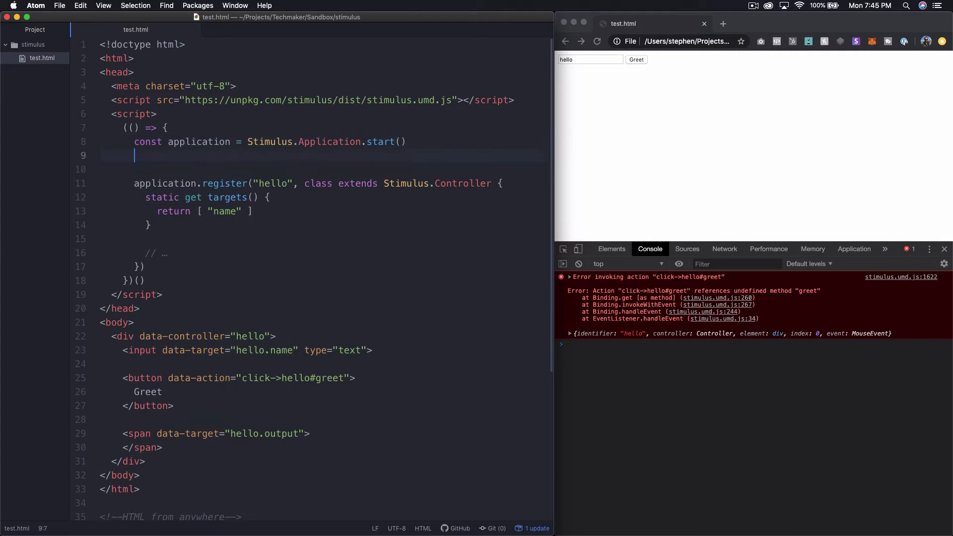
# - Declare const helloController and pass it to application.register("hello", helloController)
pyautogui.press('enter')
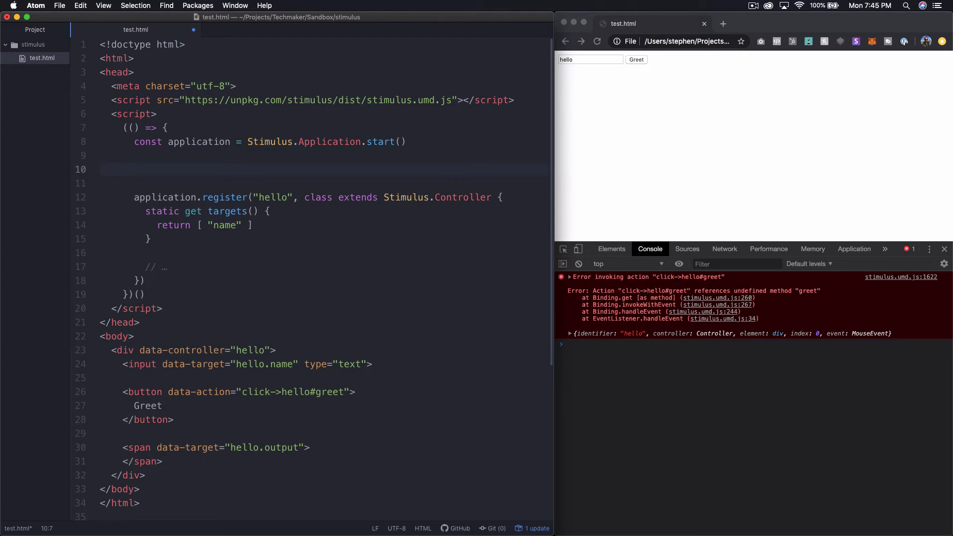
pyautogui.write('const')
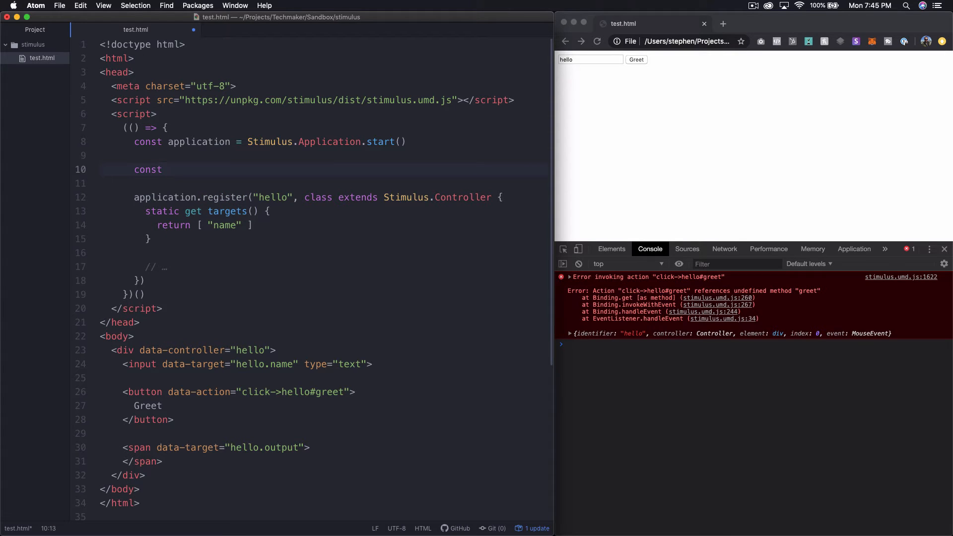
pyautogui.write('hello')
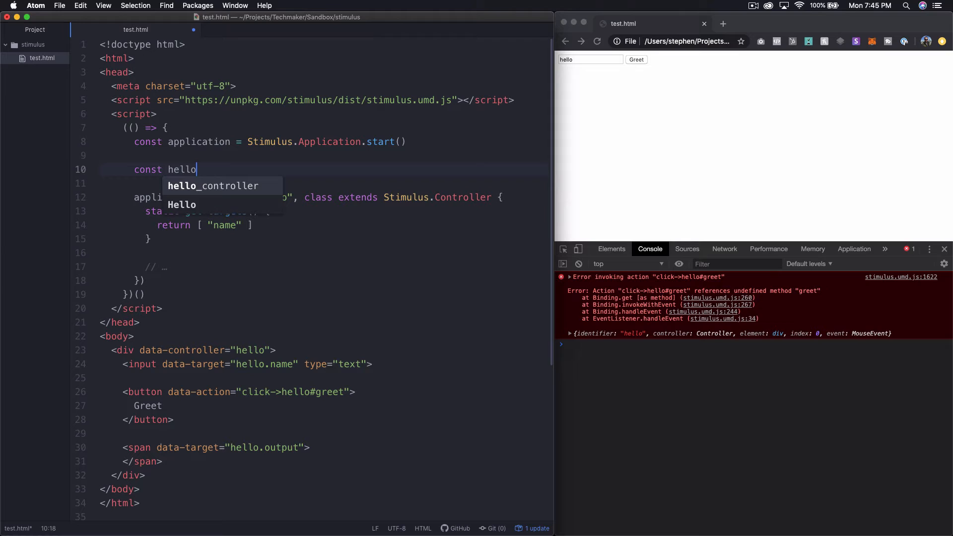
pyautogui.write('Controller = class extends Stimulus.Controller {')
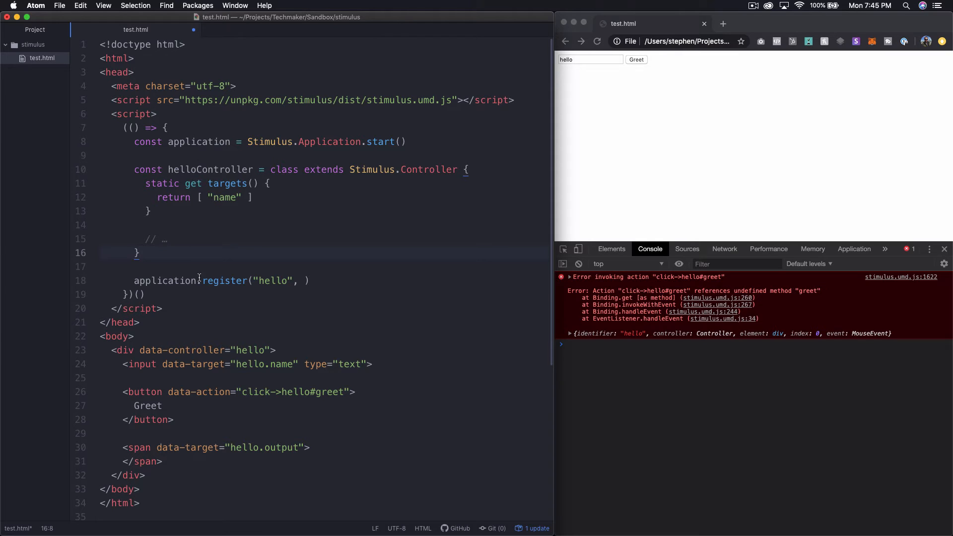
pyautogui.click(307, 280)
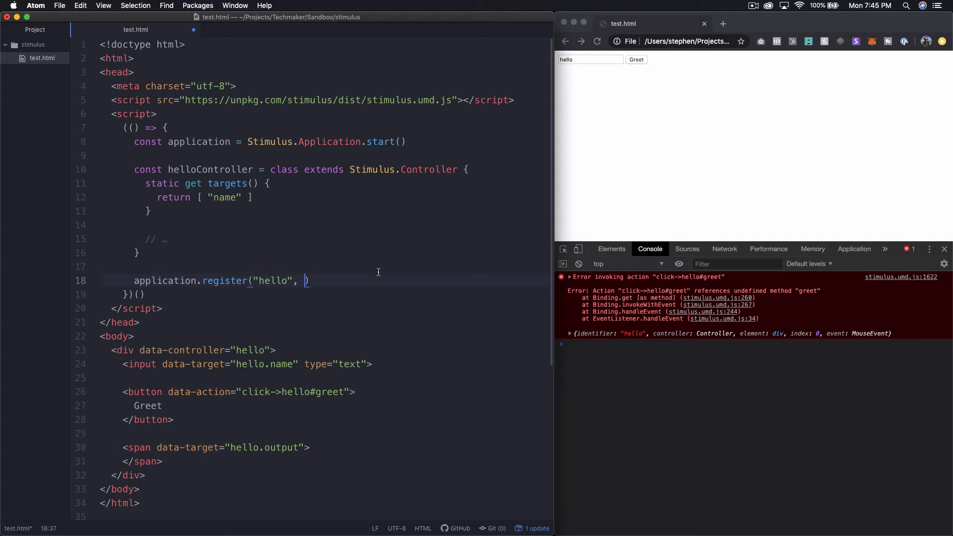
pyautogui.write('hello')
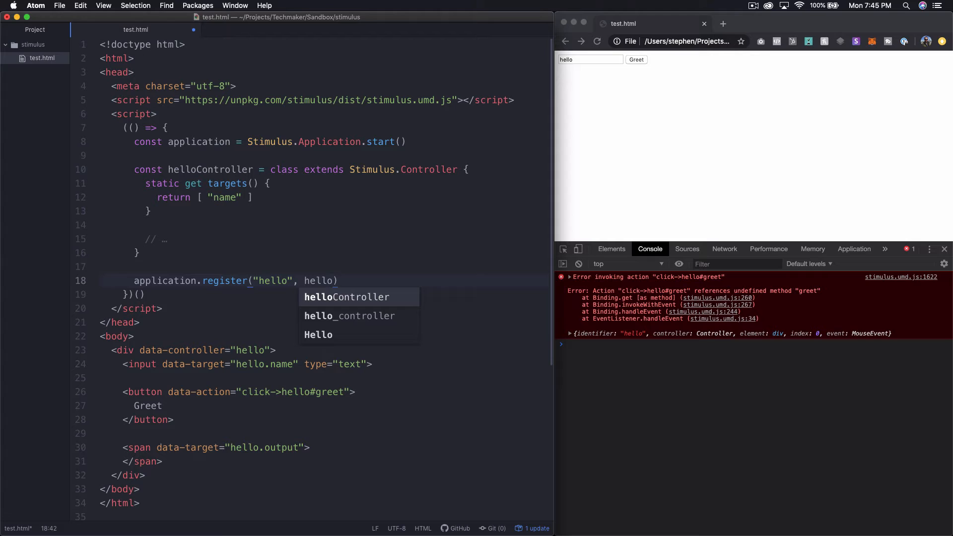
pyautogui.press('Tab')
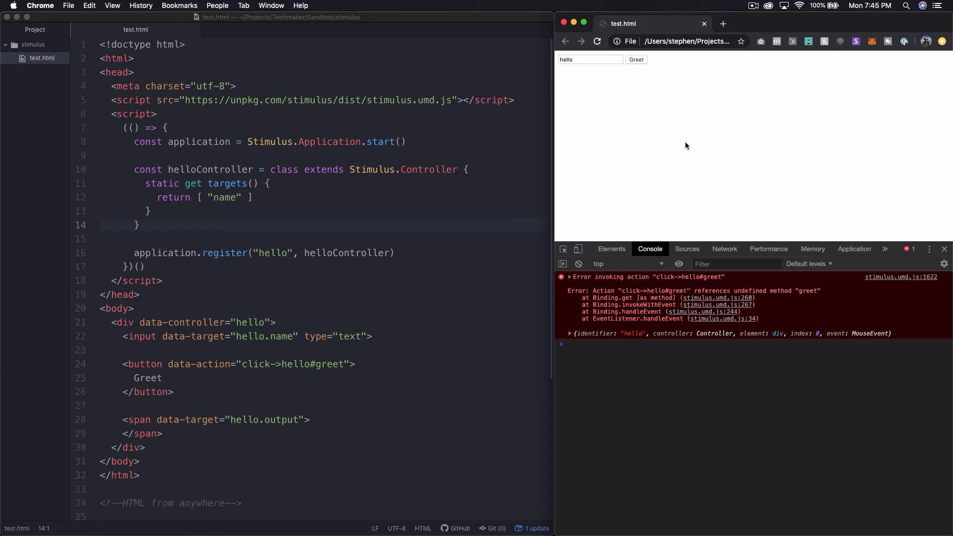
# - Focus the test page in Chrome and reload it to load the edited controller
pyautogui.click(578, 263)
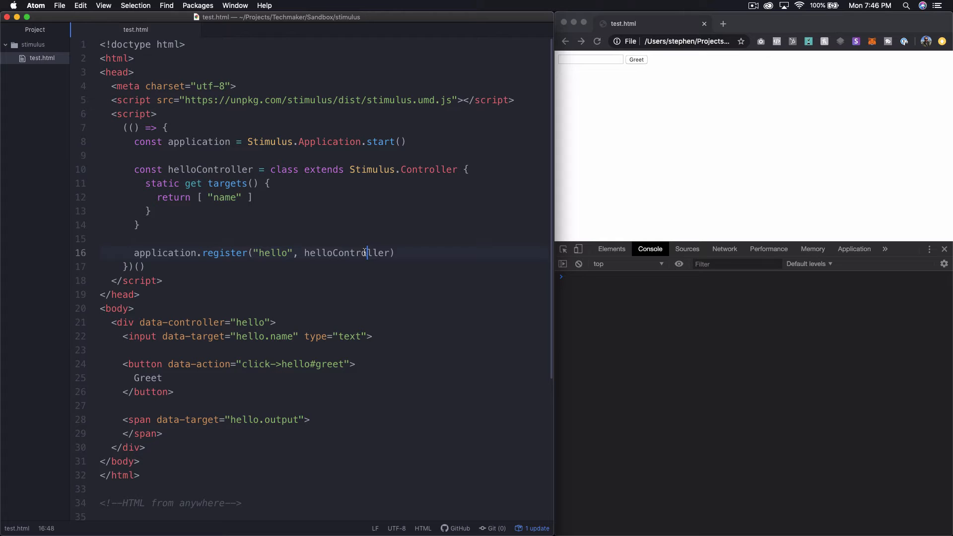
# - Highlight helloController, then select the static get targets block for replacement
pyautogui.doubleClick(273, 253)
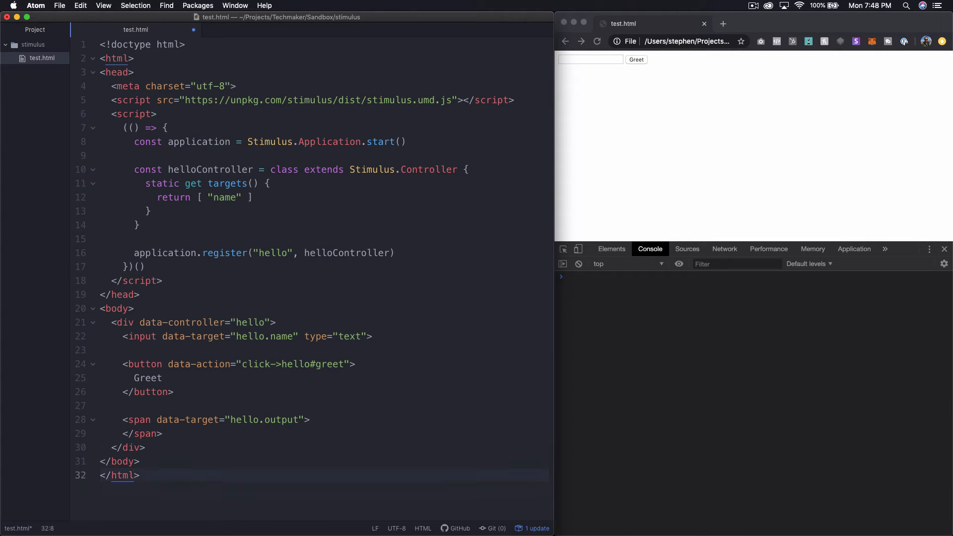
pyautogui.click(146, 183)
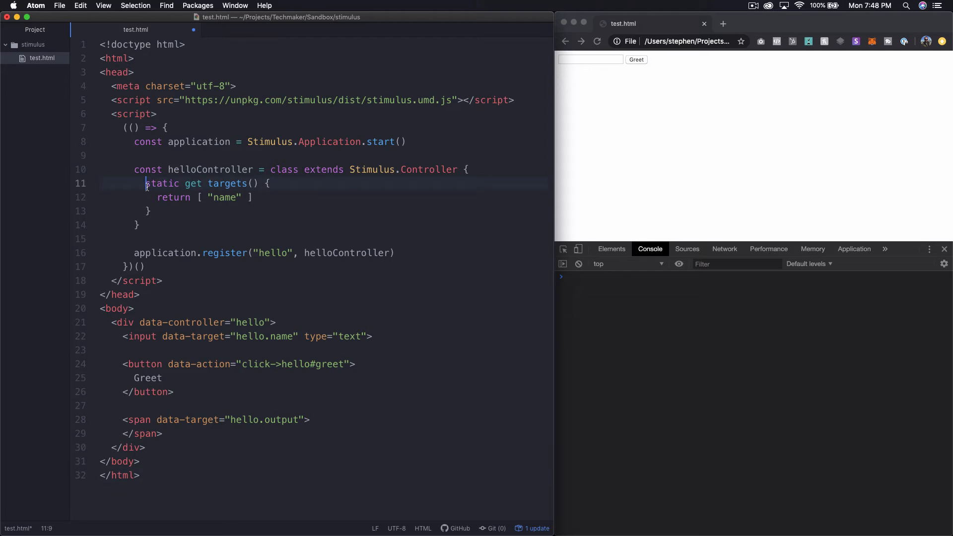
pyautogui.moveTo(146, 183); pyautogui.dragTo(150, 211)
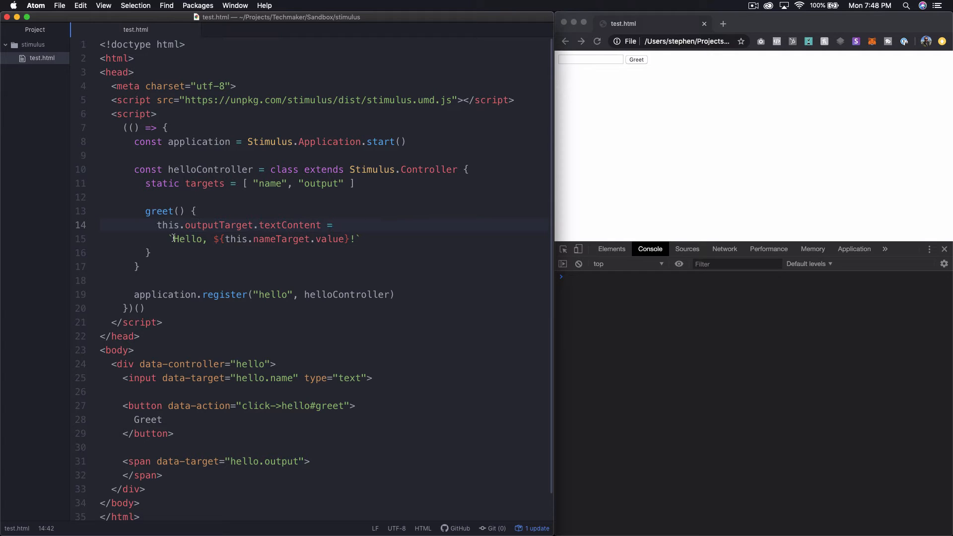
# - Join the greeting template onto one line, then greet 'Stephen' on the test page
pyautogui.press('Backspace')
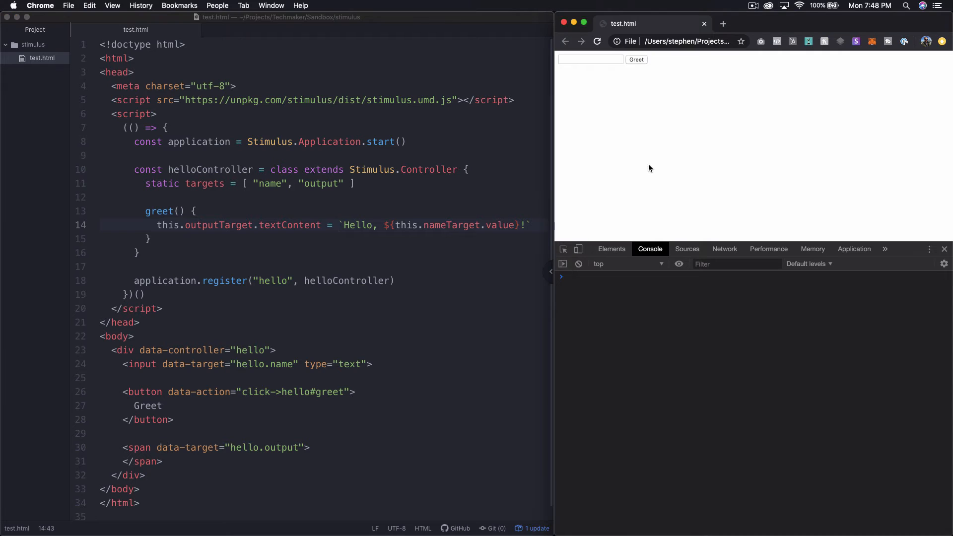
pyautogui.write('s')
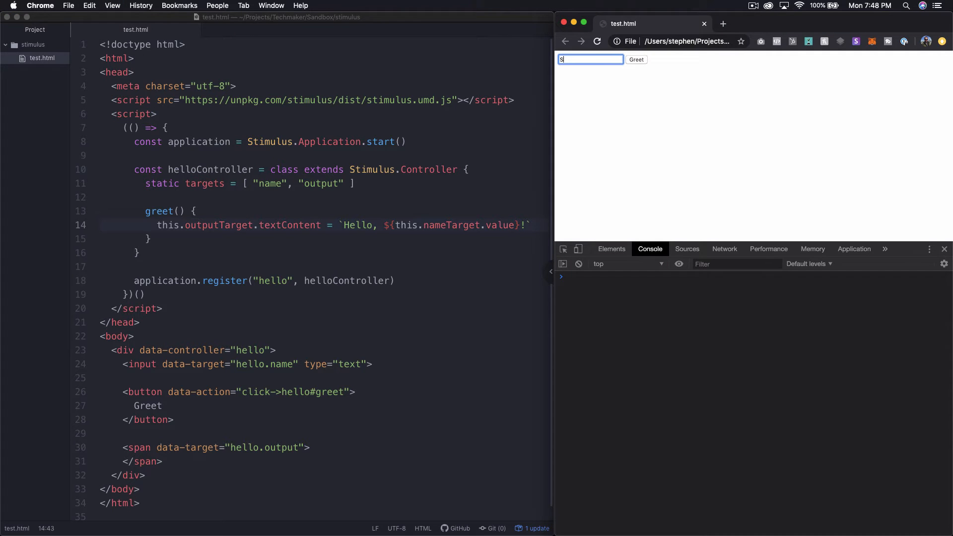
pyautogui.write('tephen')
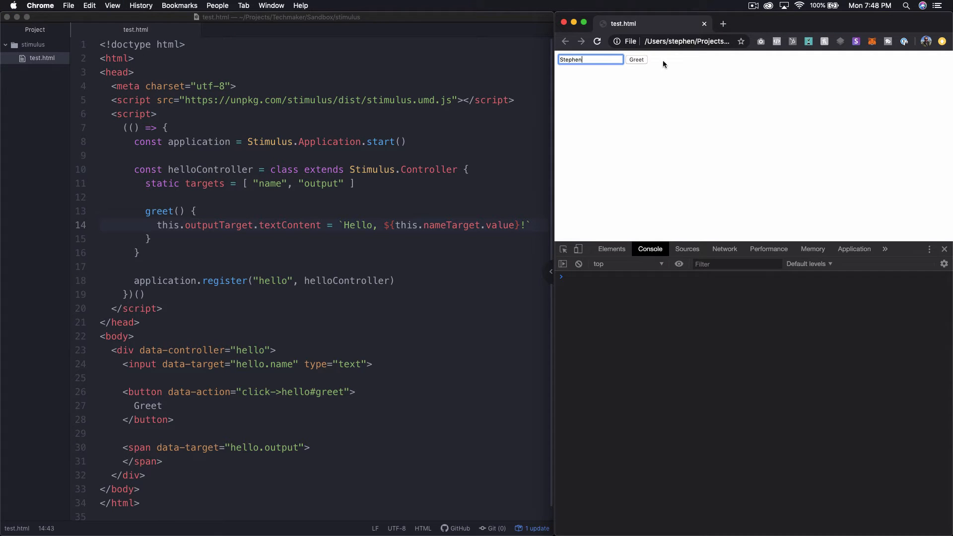
pyautogui.click(635, 60)
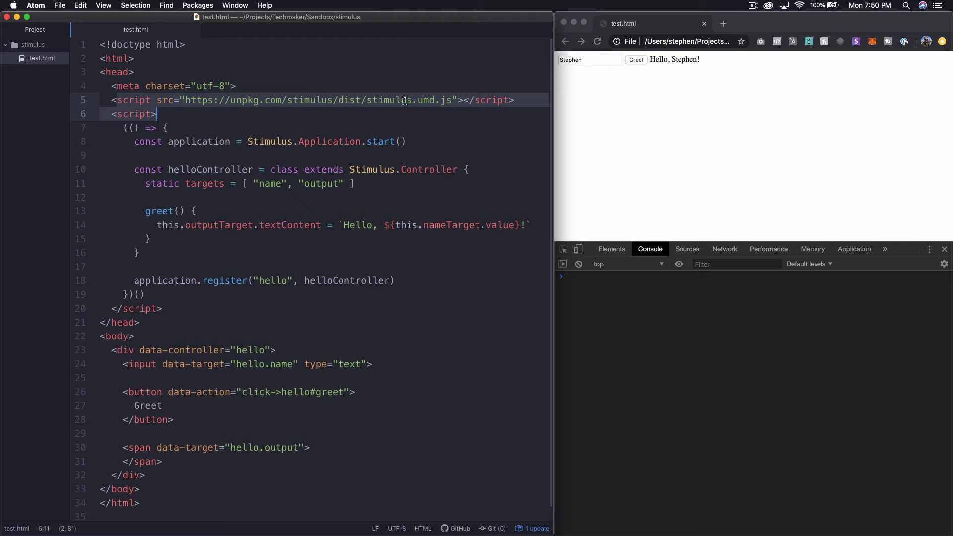
pyautogui.click(138, 155)
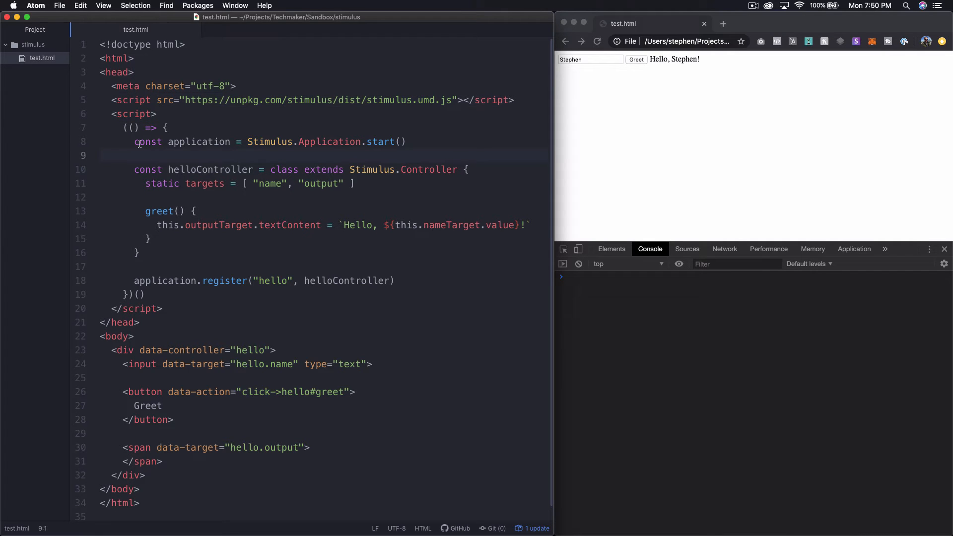
pyautogui.doubleClick(269, 141)
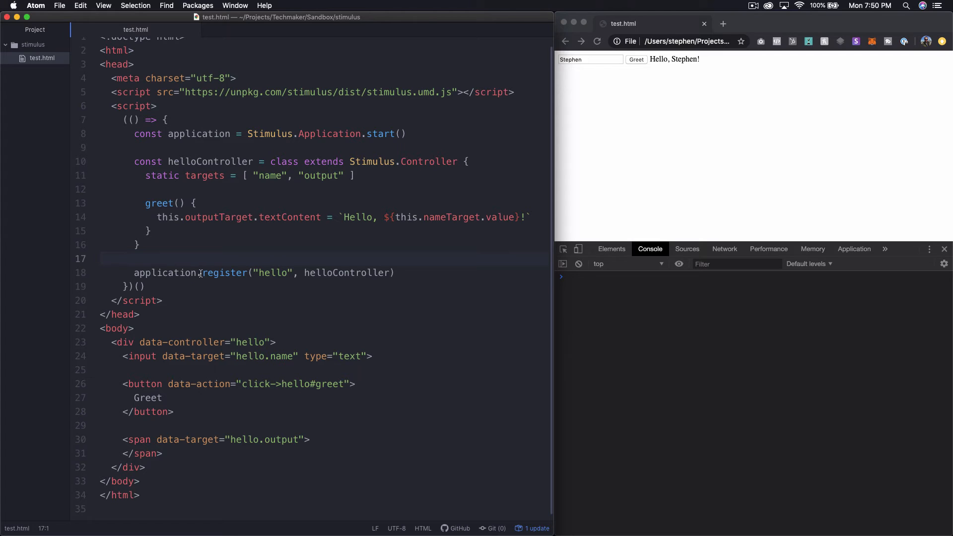
pyautogui.doubleClick(272, 272)
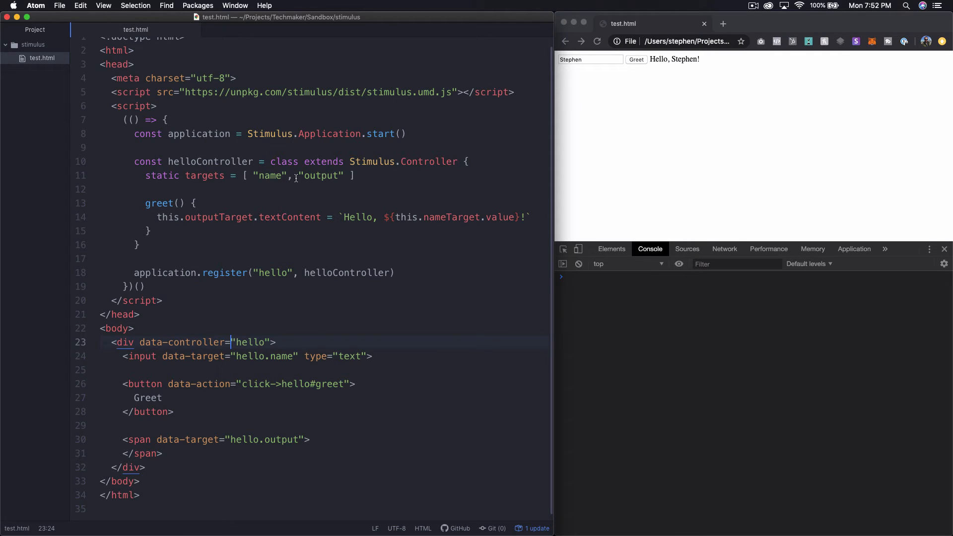
pyautogui.doubleClick(451, 217)
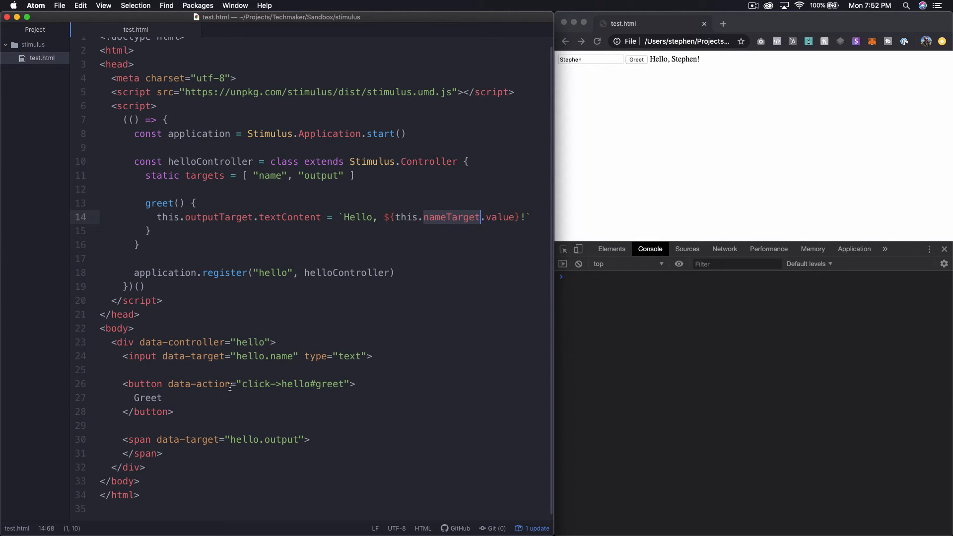
pyautogui.doubleClick(255, 384)
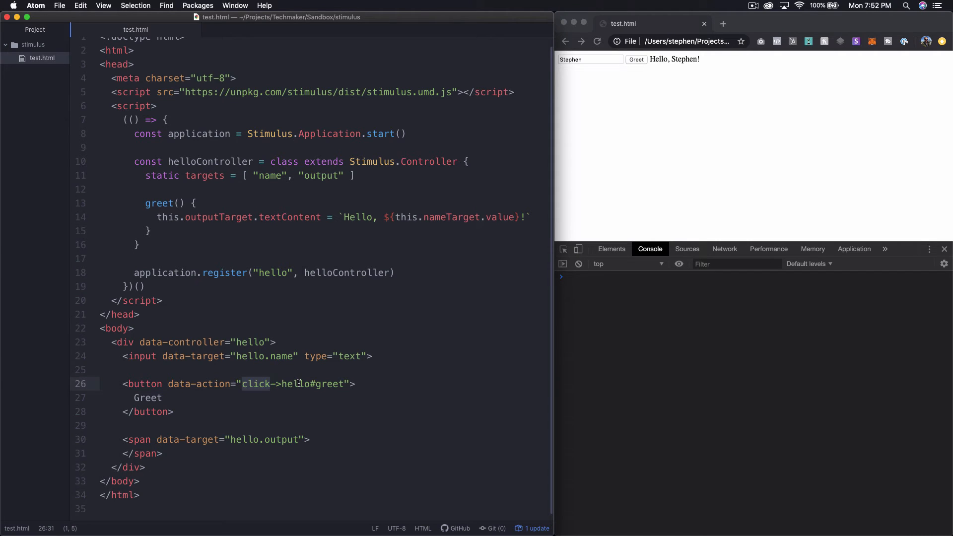
pyautogui.doubleClick(330, 384)
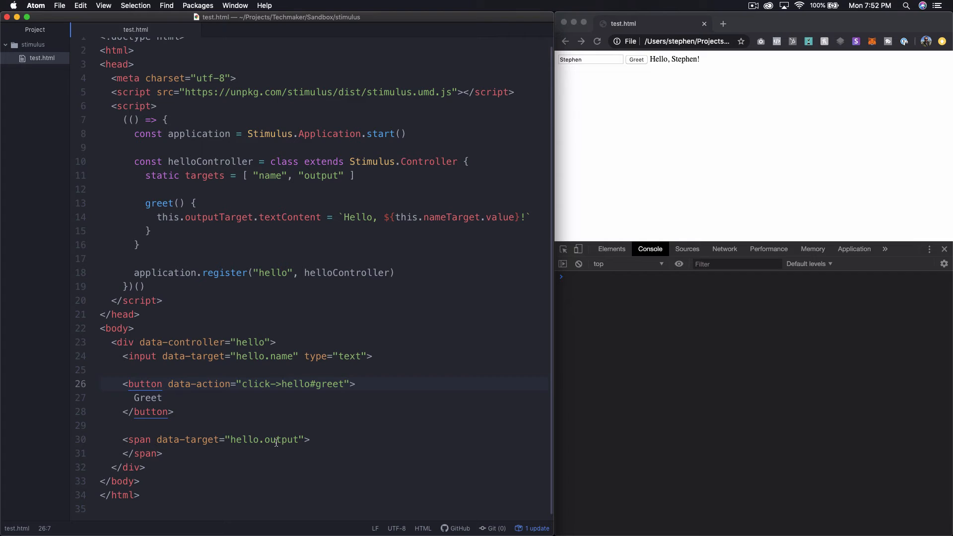
pyautogui.click(235, 439)
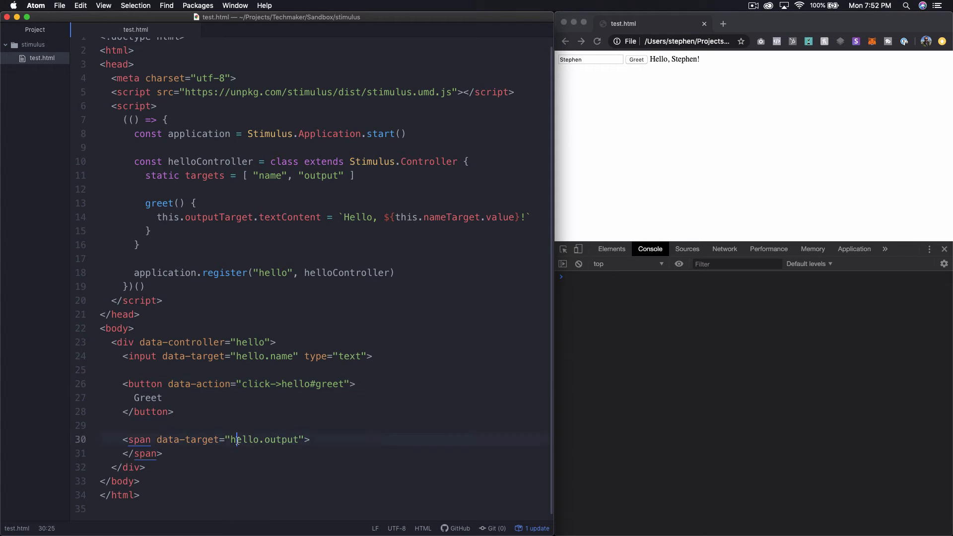
pyautogui.doubleClick(265, 439)
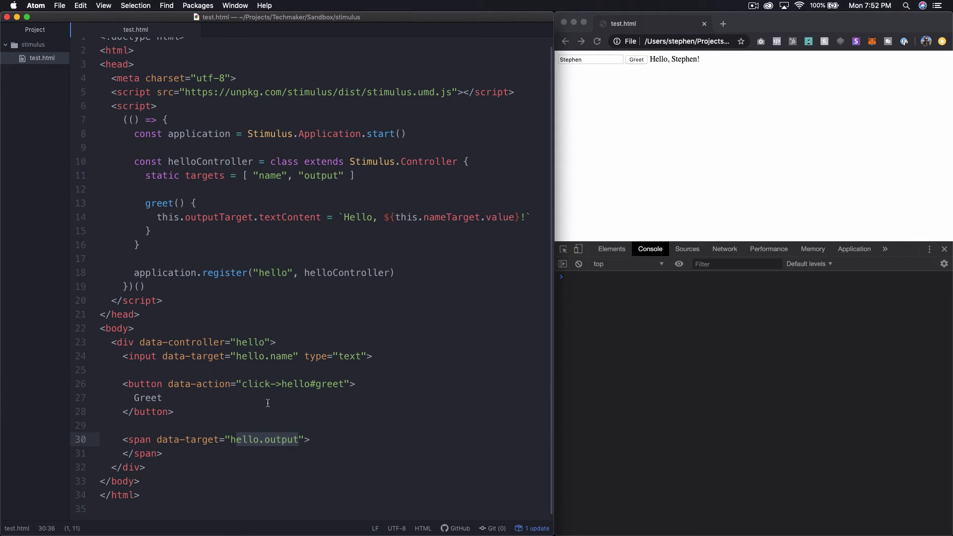
pyautogui.click(299, 439)
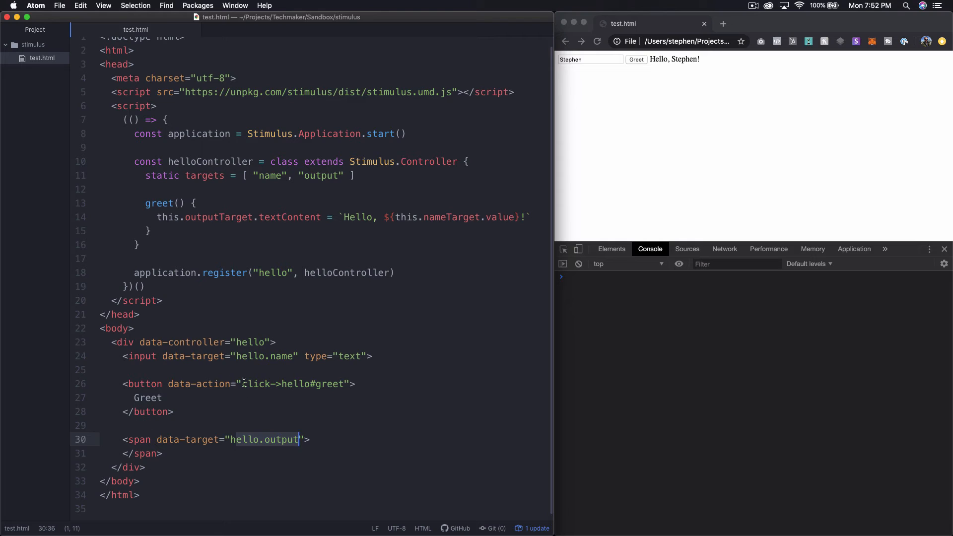
pyautogui.click(310, 356)
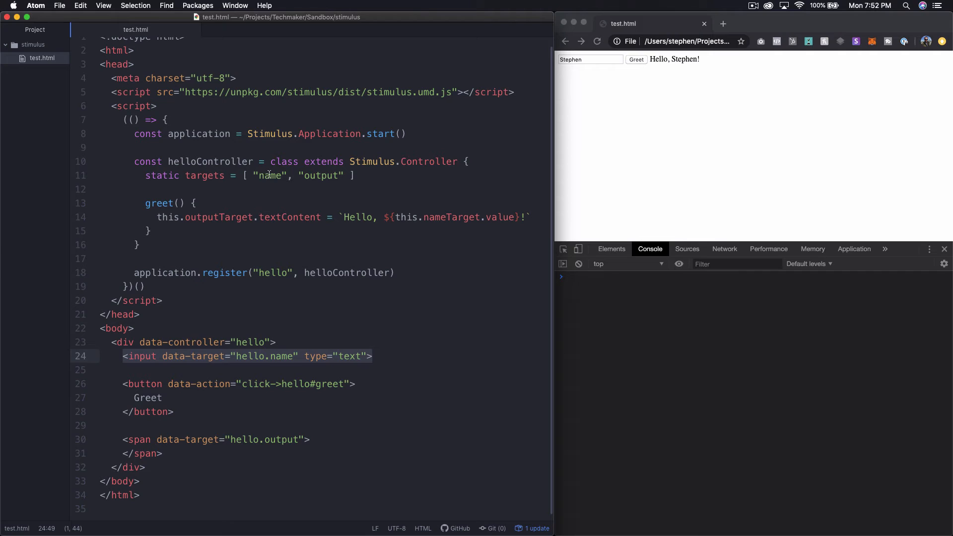
pyautogui.click(372, 357)
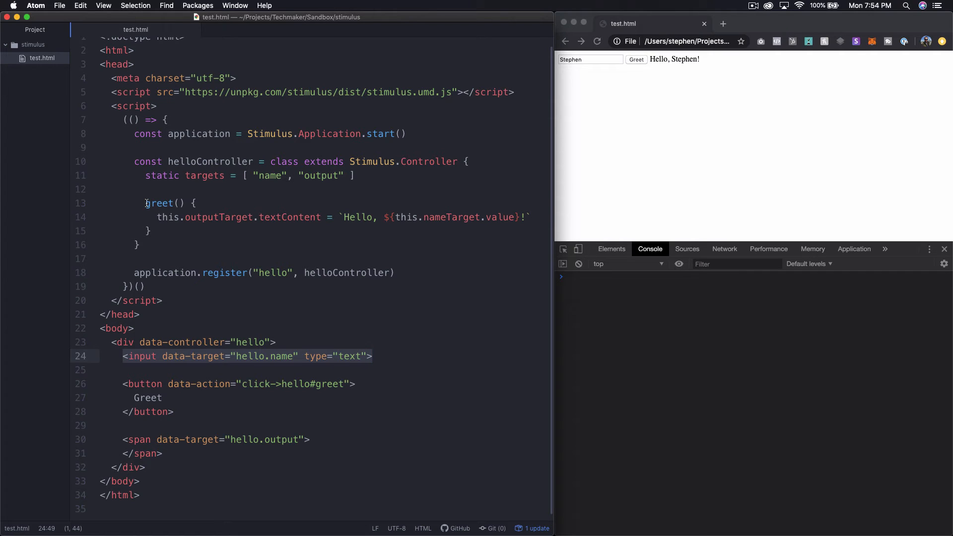
# - Replace the entered name with 'Bill' and click Greet, then select the output target name
pyautogui.click(248, 341)
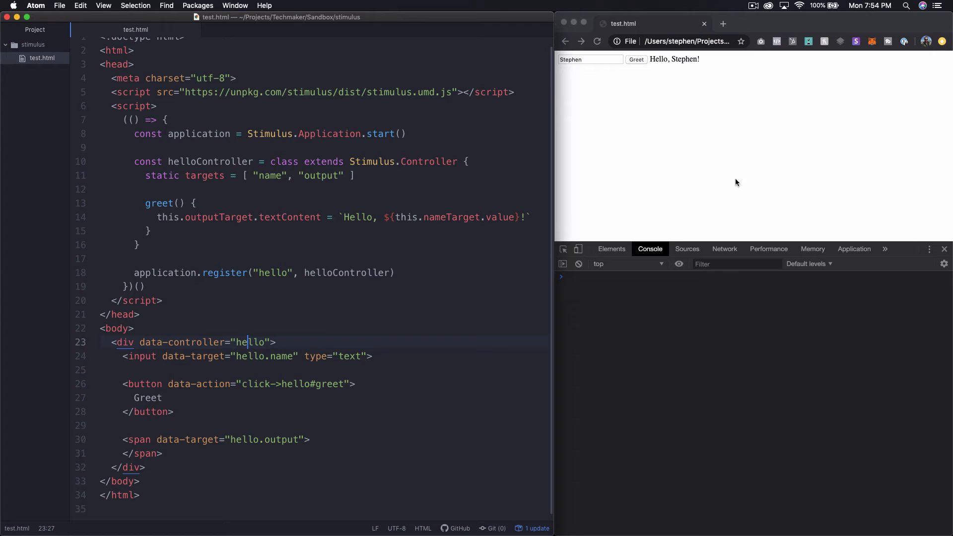
pyautogui.tripleClick(588, 59)
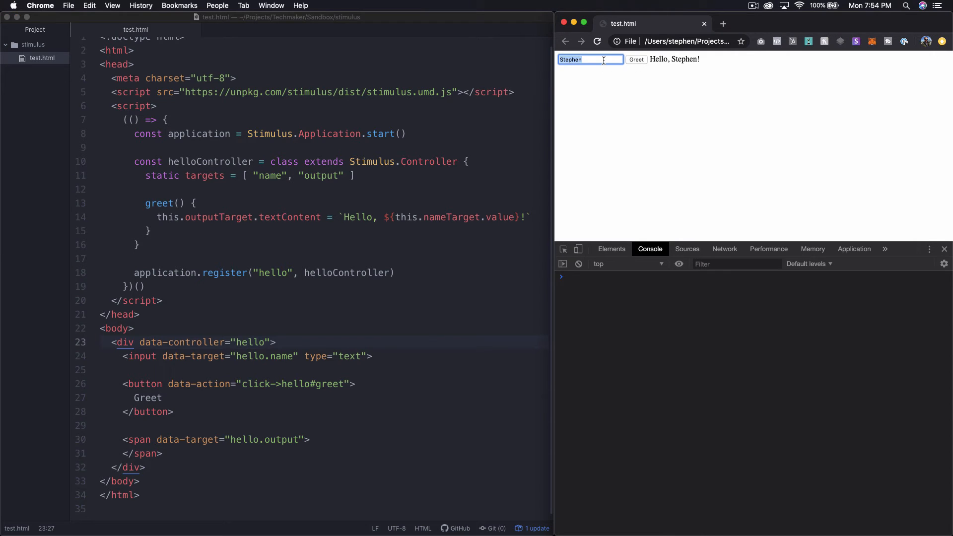
pyautogui.write('Bill')
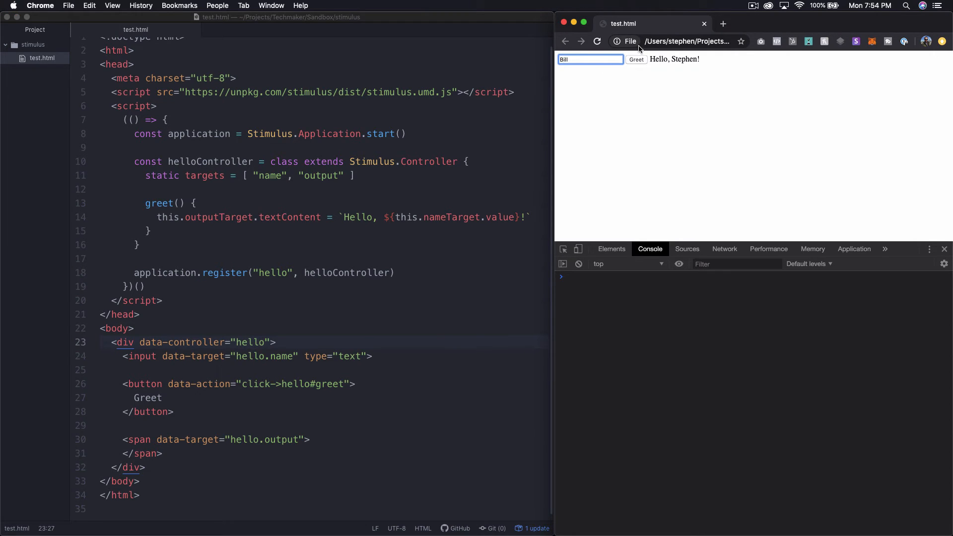
pyautogui.click(636, 59)
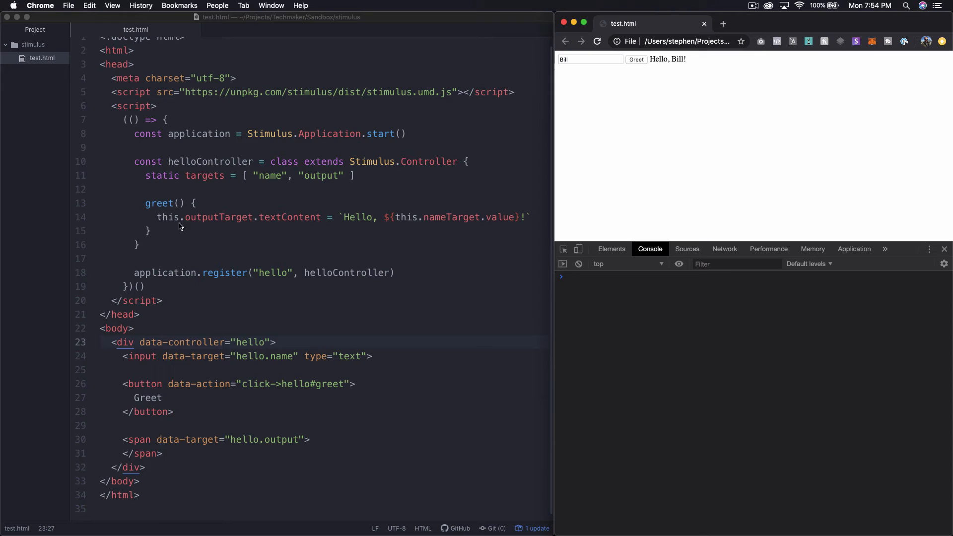
pyautogui.moveTo(268, 222)
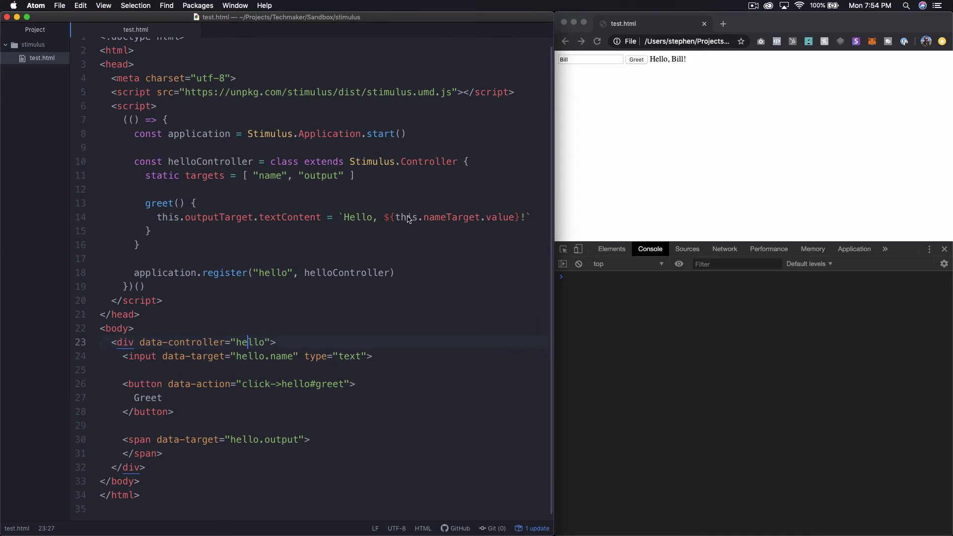
pyautogui.doubleClick(497, 216)
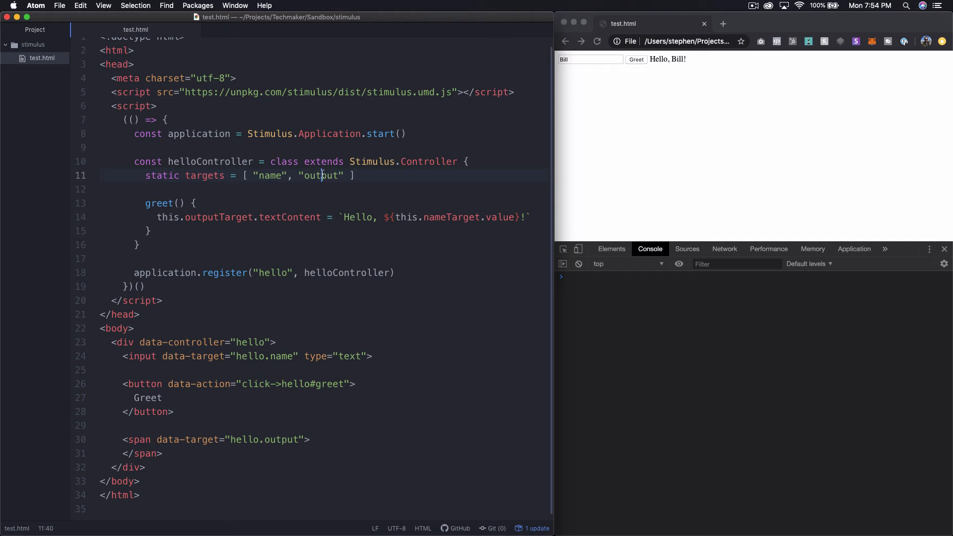
# - Rename the output target to asdf in targets, greet() and the span's data-target
pyautogui.write('asdf')
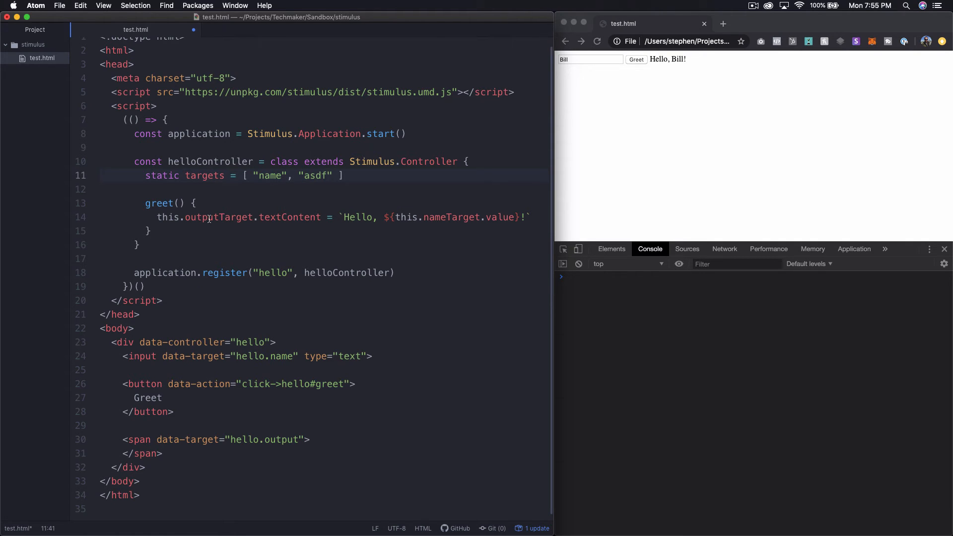
pyautogui.doubleClick(201, 217)
pyautogui.write('asdf')
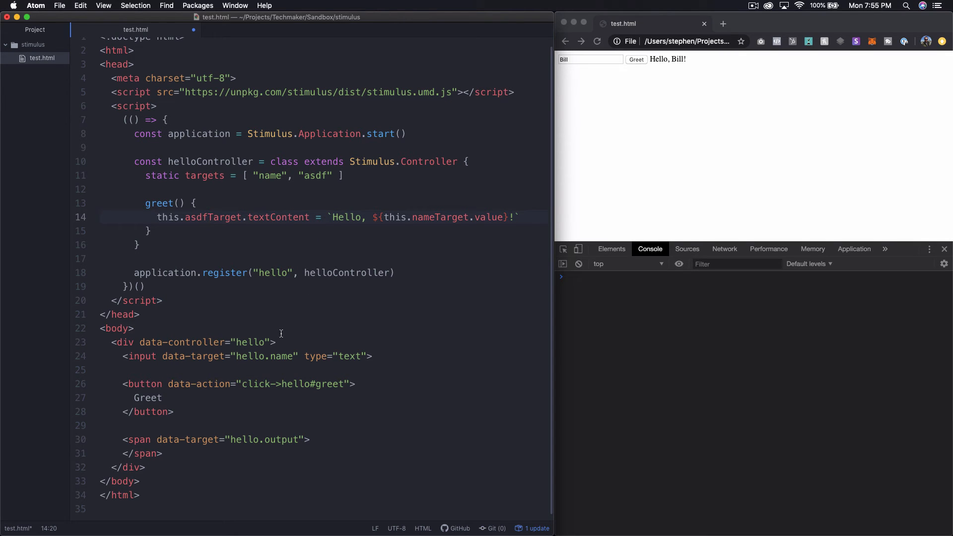
pyautogui.doubleClick(281, 439)
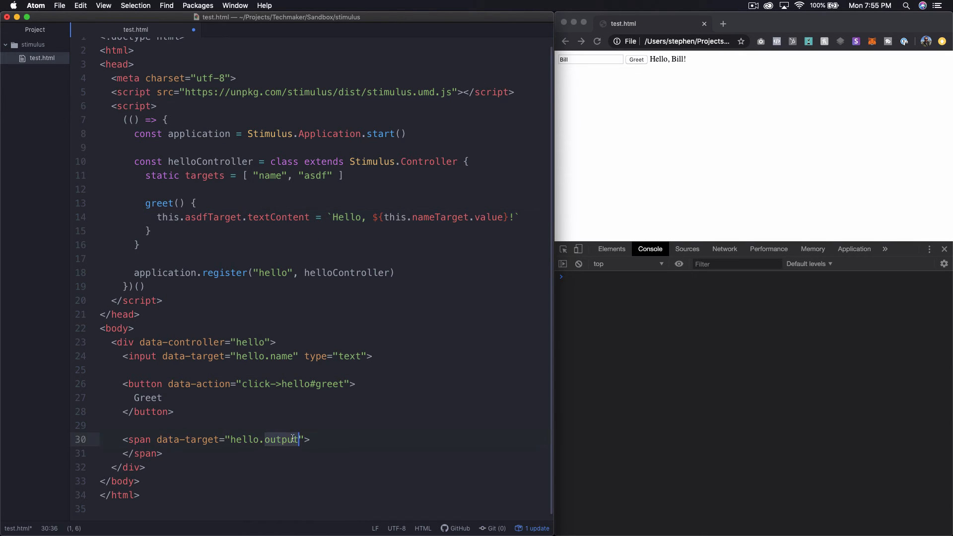
pyautogui.write('asdf')
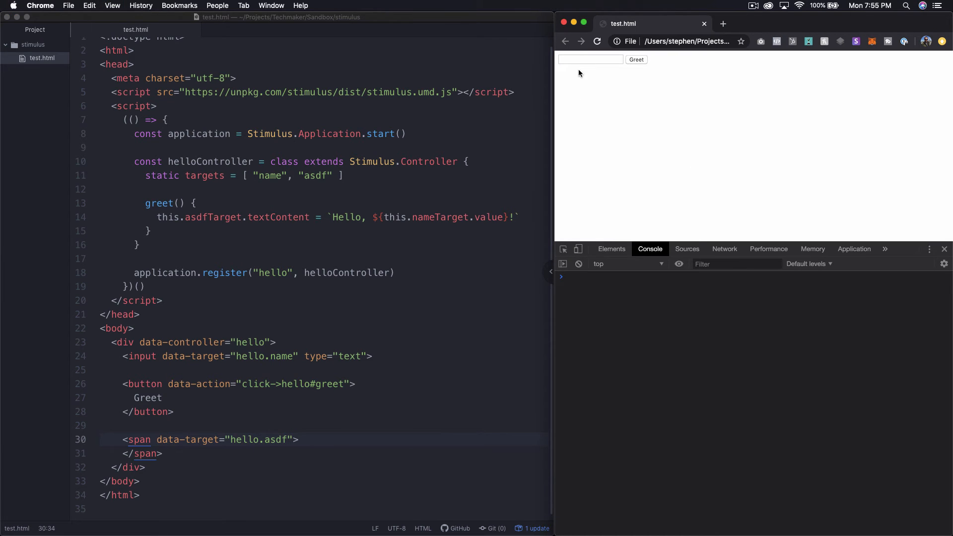
# - On the reloaded test page, enter asdf and get the 'Hello, asdf!' greeting
pyautogui.write('hell')
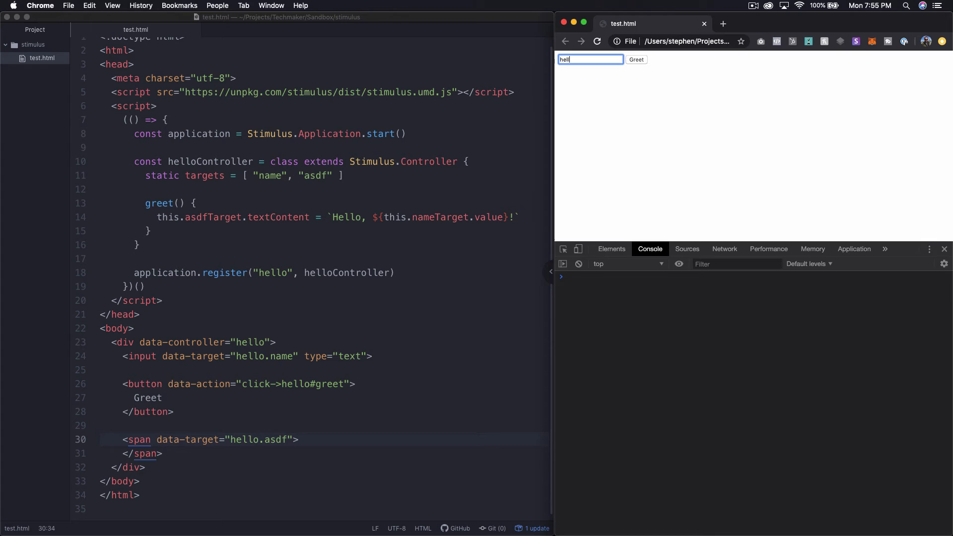
pyautogui.write('asdf')
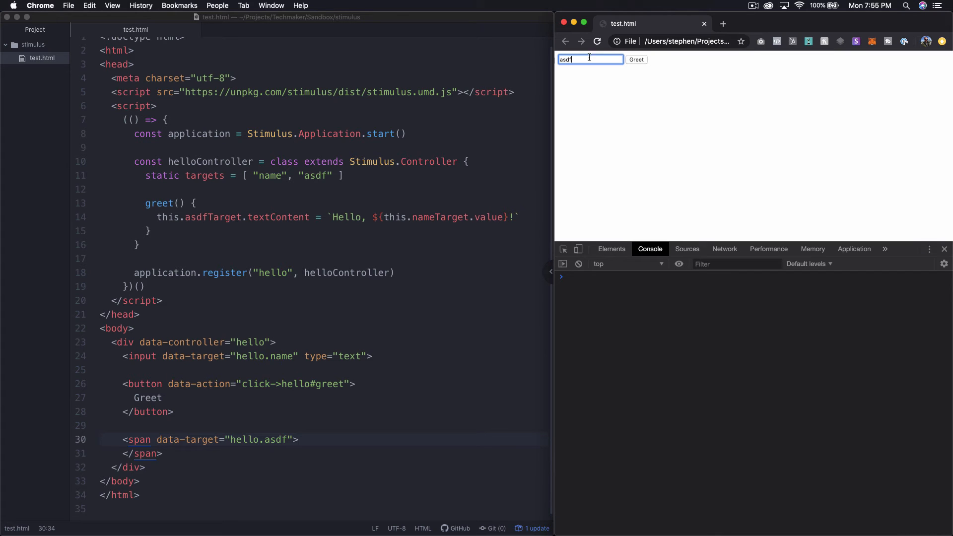
pyautogui.click(635, 59)
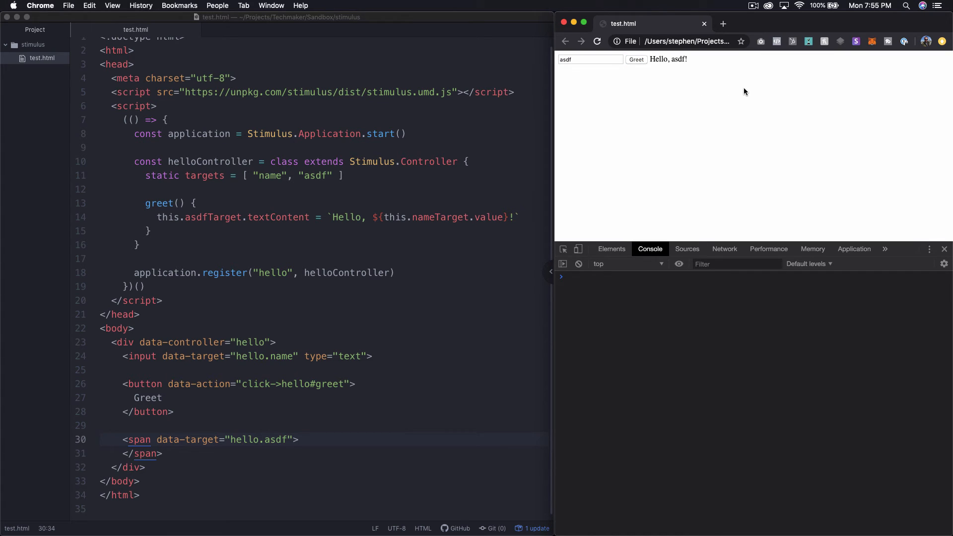
pyautogui.click(286, 439)
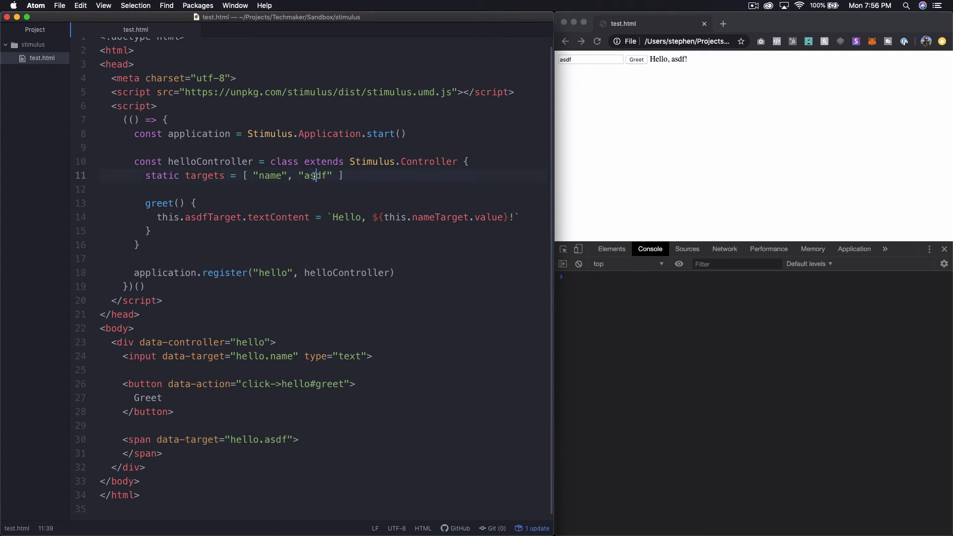
pyautogui.doubleClick(315, 176)
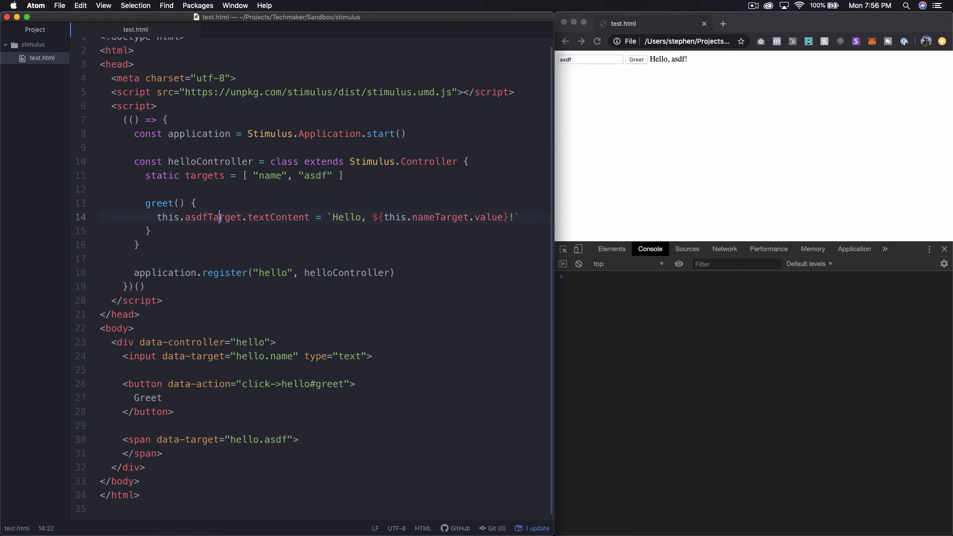
pyautogui.doubleClick(213, 217)
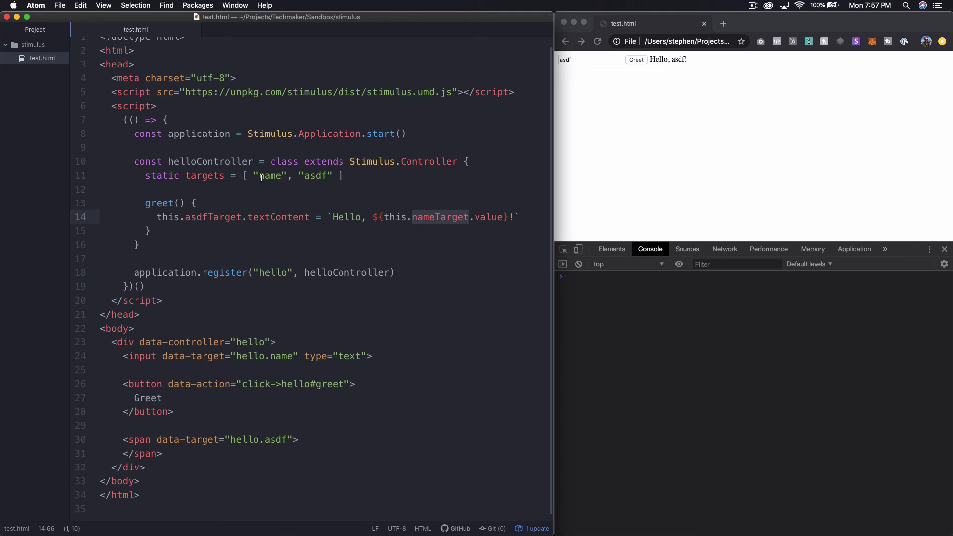
pyautogui.doubleClick(269, 176)
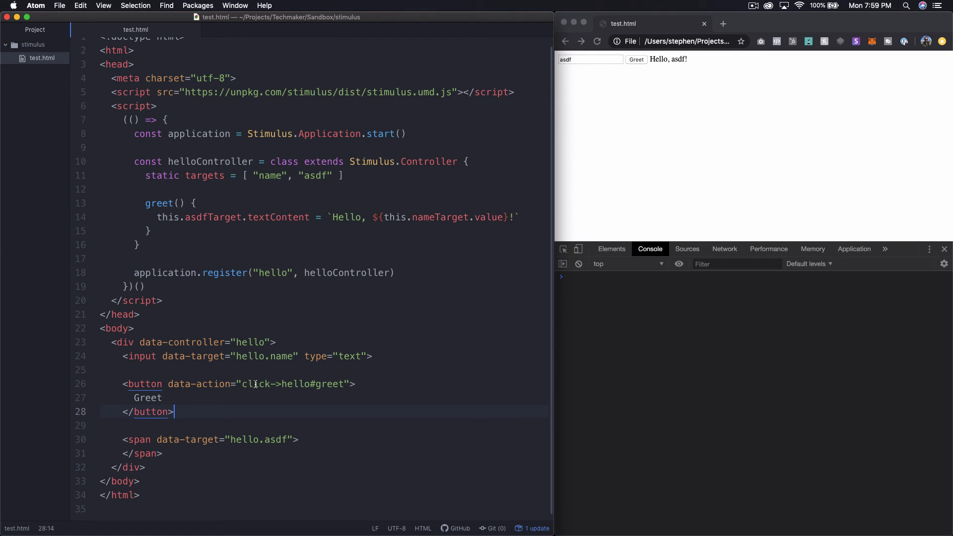
pyautogui.moveTo(355, 357)
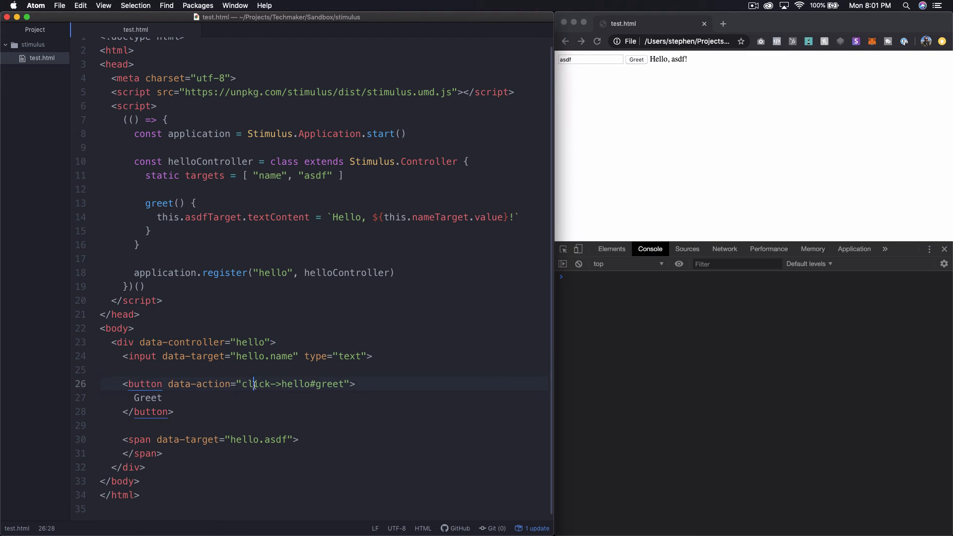
pyautogui.doubleClick(255, 383)
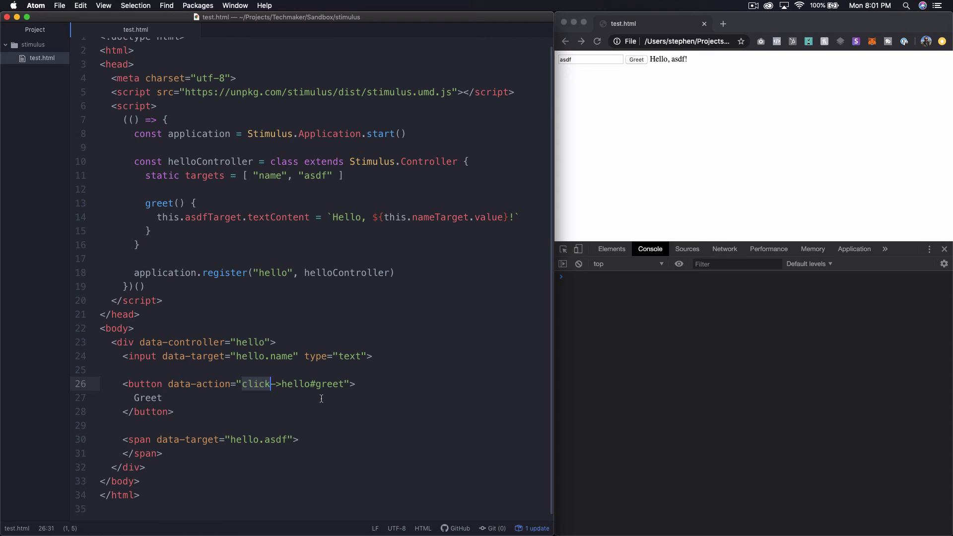
pyautogui.moveTo(175, 376)
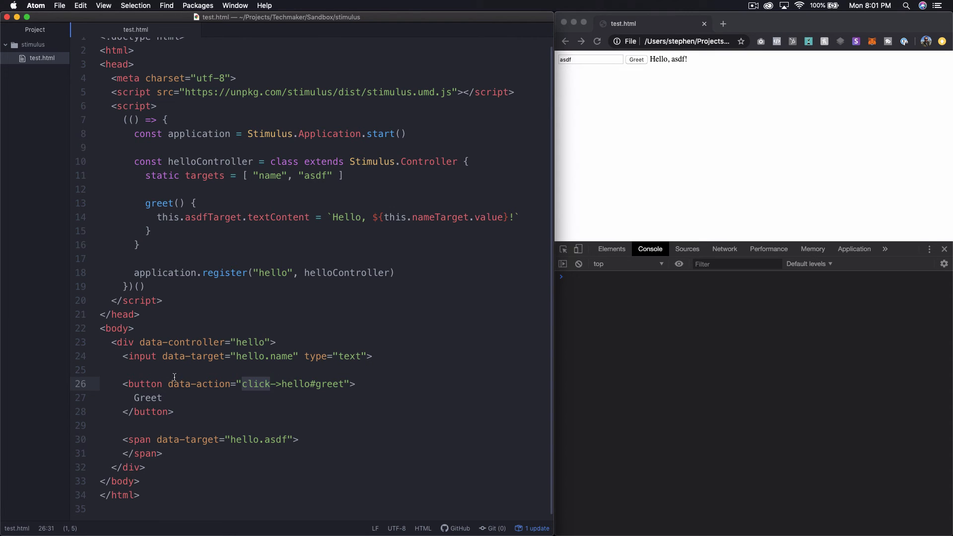
# - Add data-action="focus->hello#logFocus" to the end of the name input tag
pyautogui.click(365, 355)
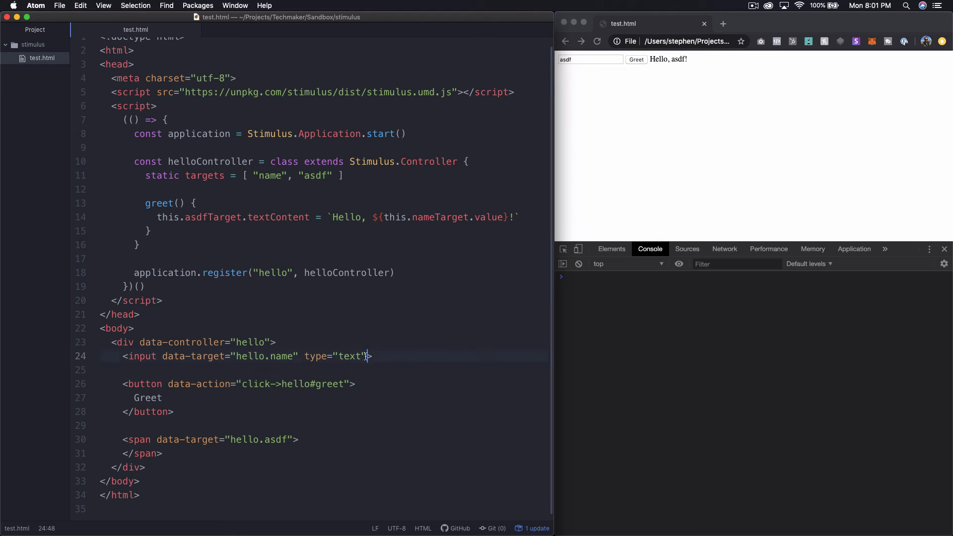
pyautogui.write('data-action="focus')
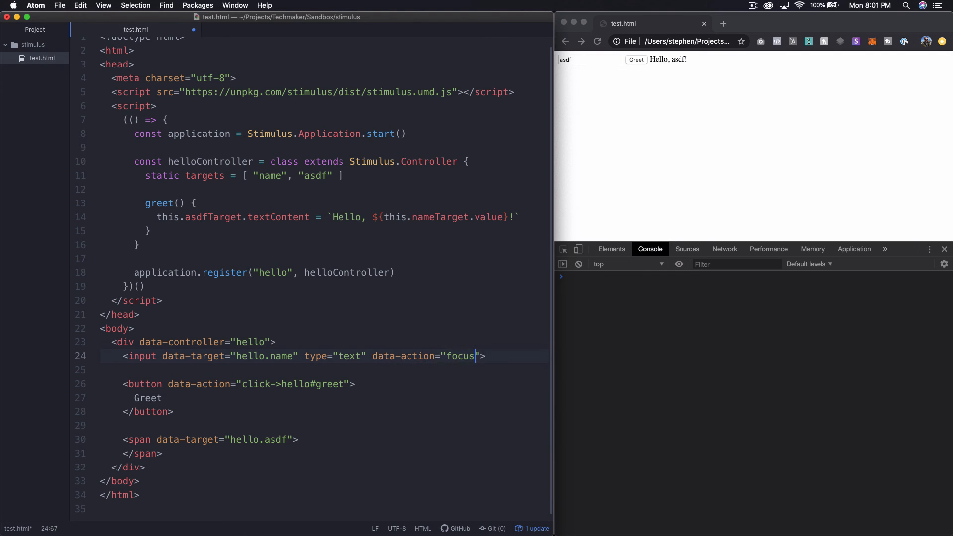
pyautogui.write('->')
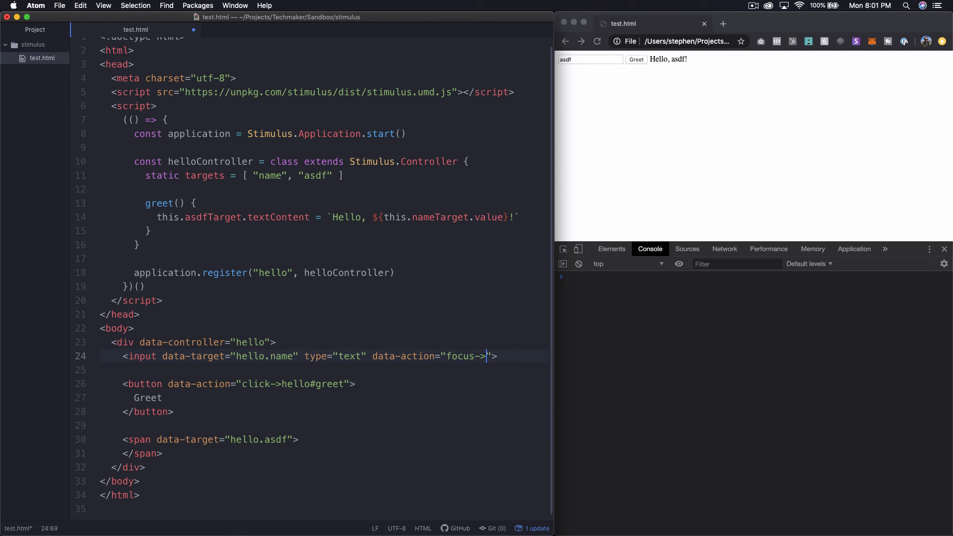
pyautogui.write('he')
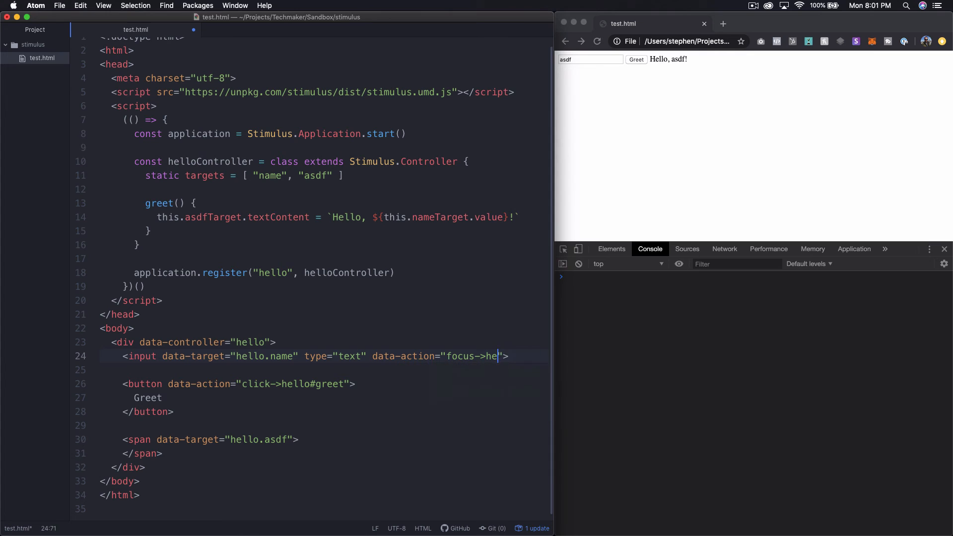
pyautogui.write('llo#')
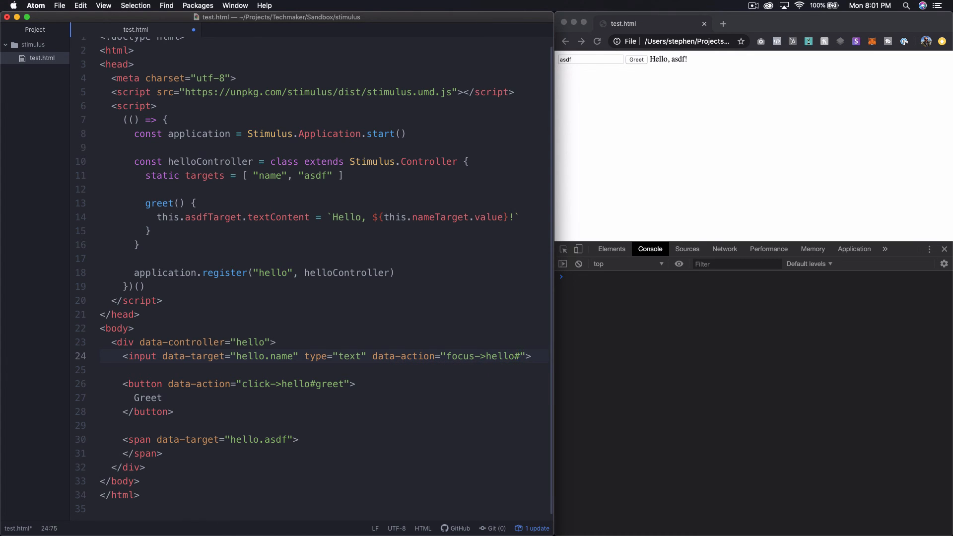
pyautogui.write('lo')
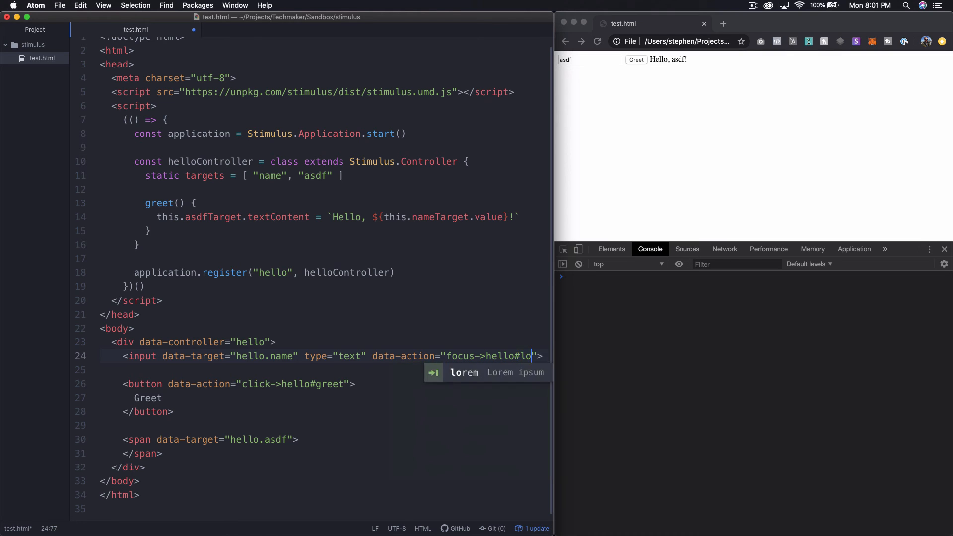
pyautogui.write('gFocus')
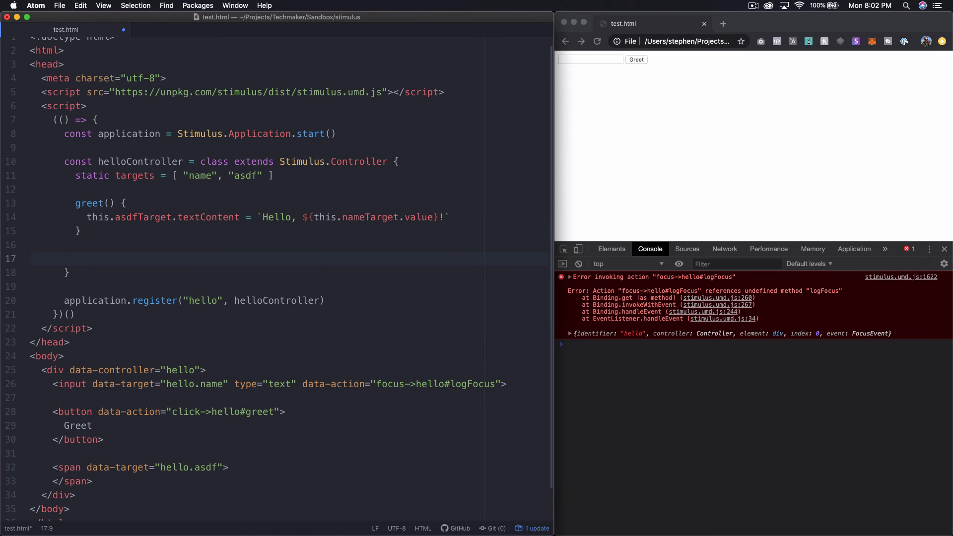
# - Write a logFocus() method that calls console.log('Focusing really hard...')
pyautogui.write('logFocus')
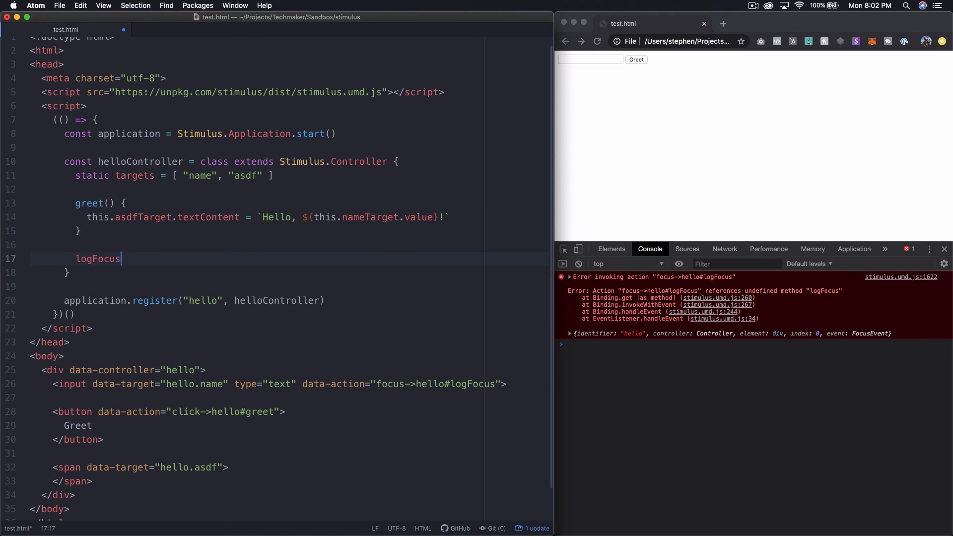
pyautogui.write('() {')
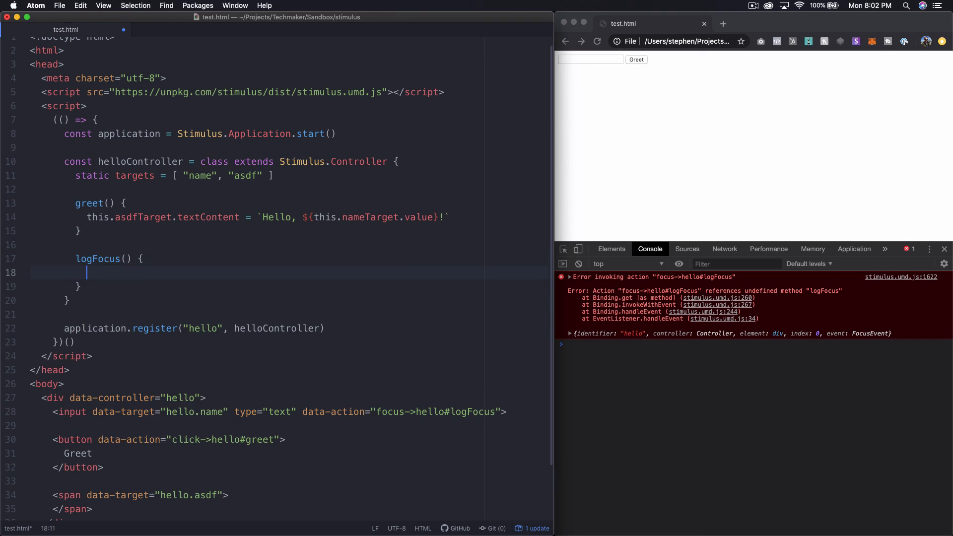
pyautogui.write('console.log')
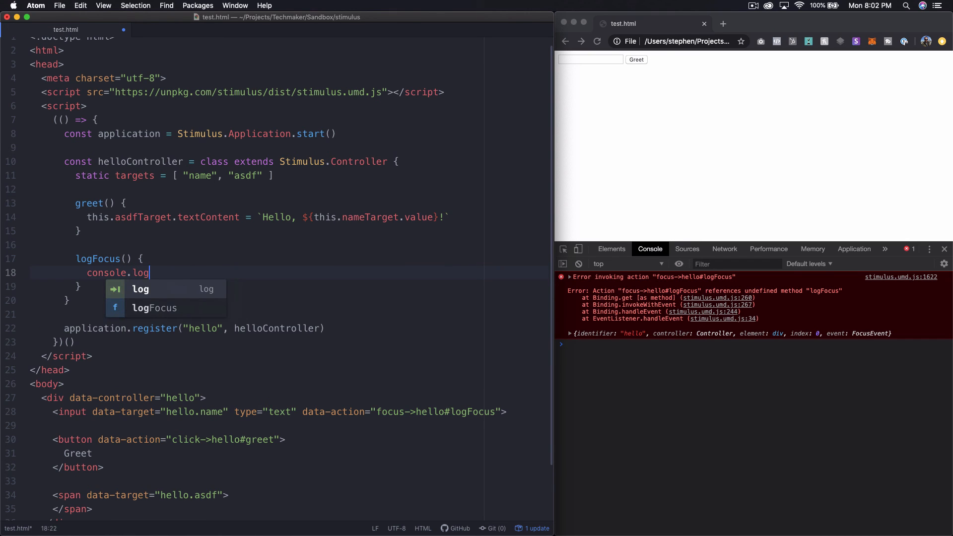
pyautogui.write("('Focus')")
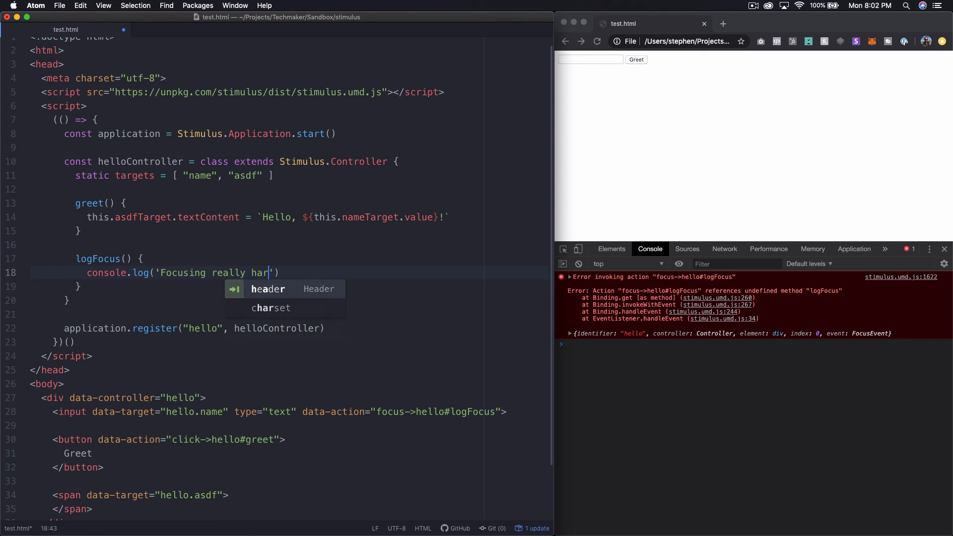
# - Reload the test page and focus the text input to log 'Focusing really hard...'
pyautogui.click(589, 59)
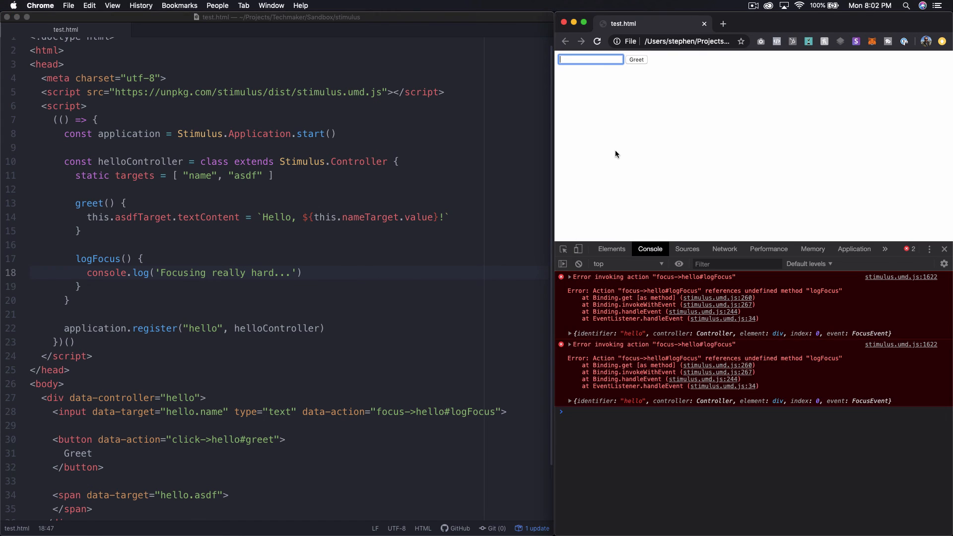
pyautogui.click(590, 59)
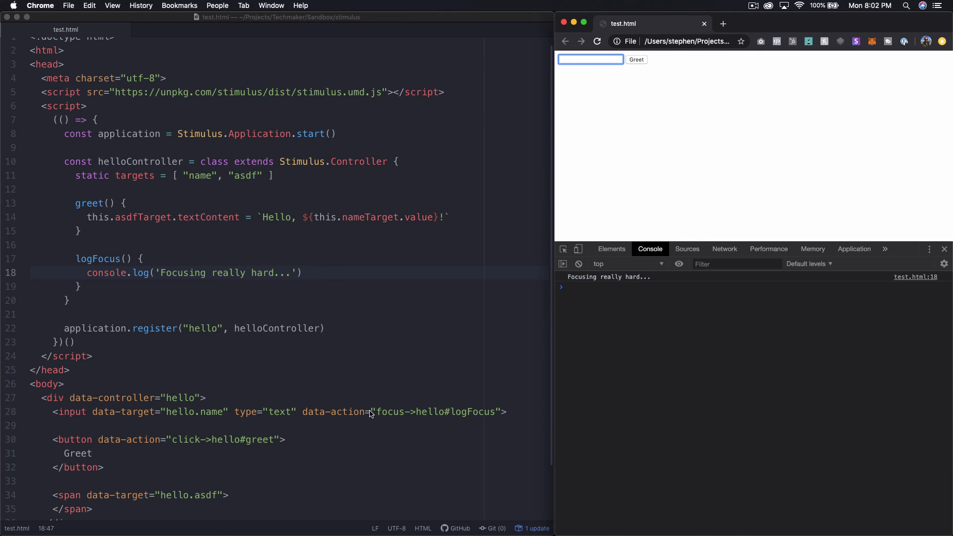
pyautogui.moveTo(163, 421)
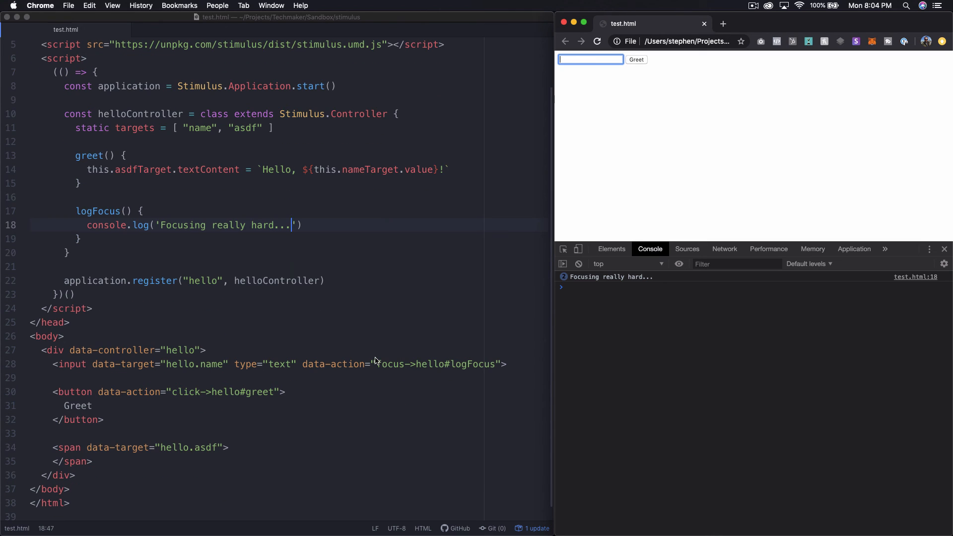
pyautogui.scroll(-3)
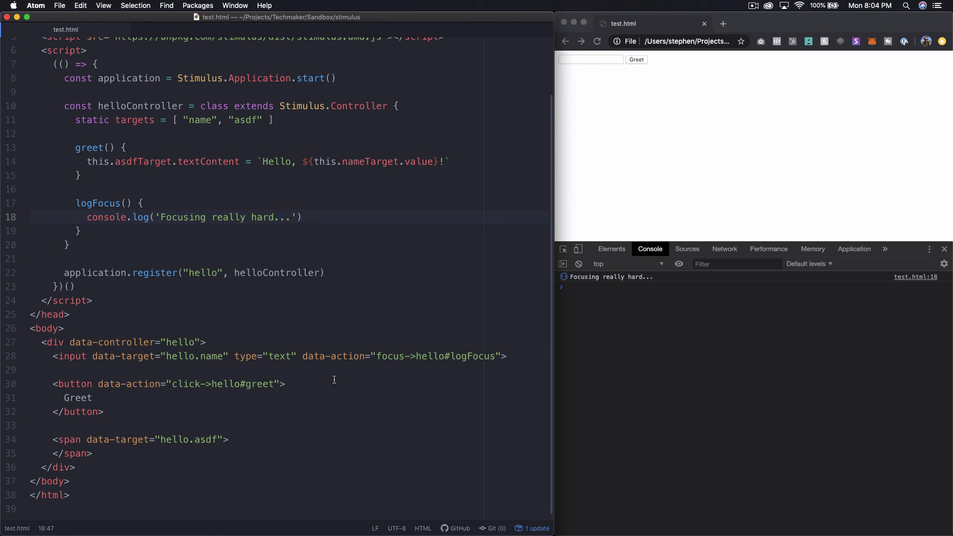
# - Return to test.html in Atom and select text near the name input's data-action
pyautogui.click(291, 216)
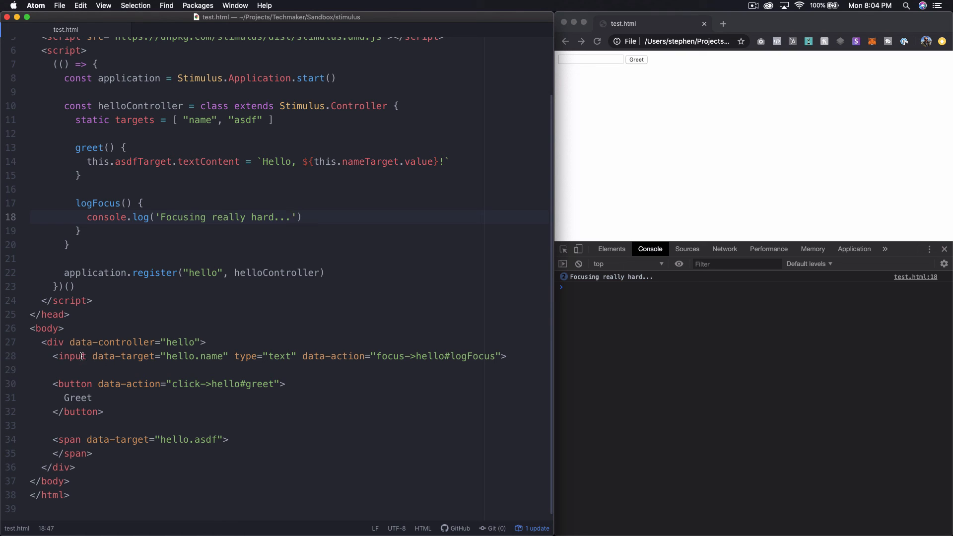
pyautogui.click(290, 217)
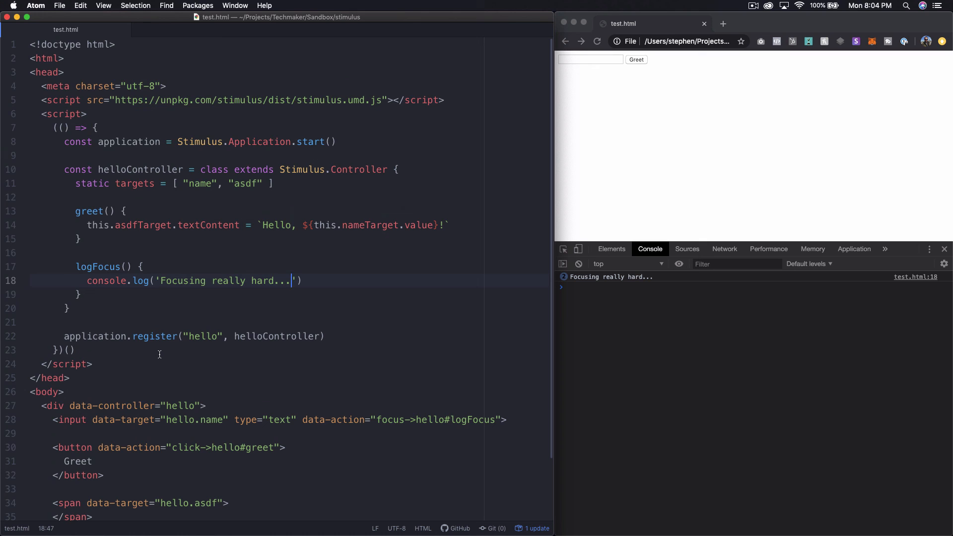
pyautogui.moveTo(265, 270)
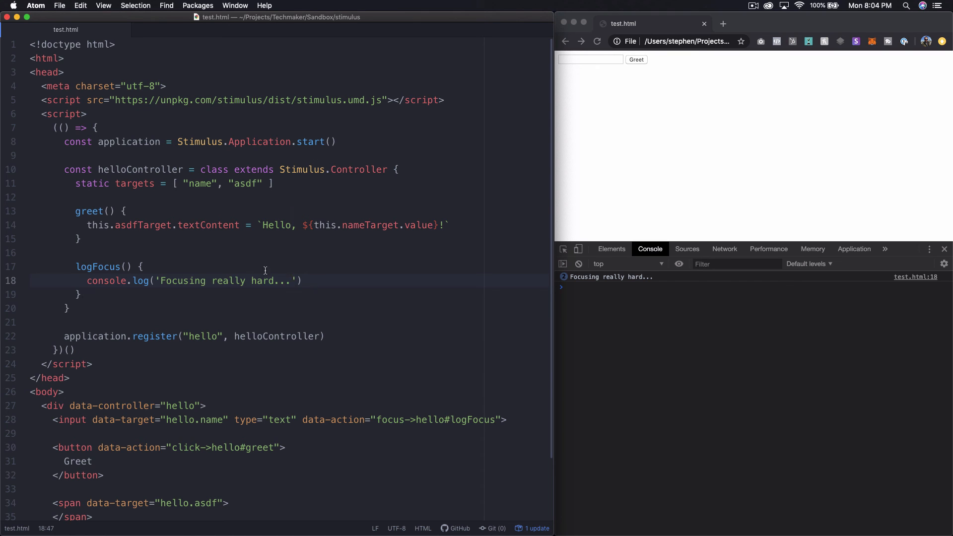
pyautogui.scroll(-3)
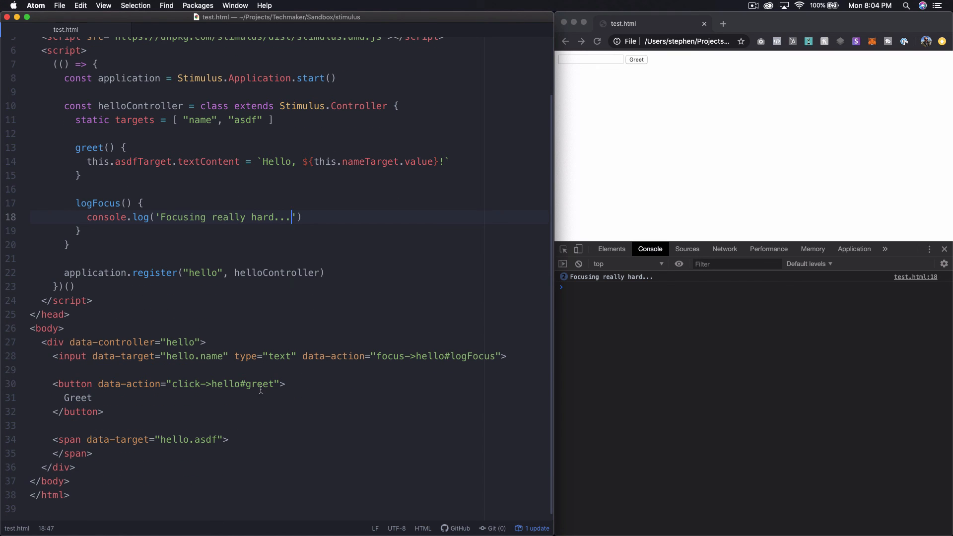
pyautogui.doubleClick(314, 356)
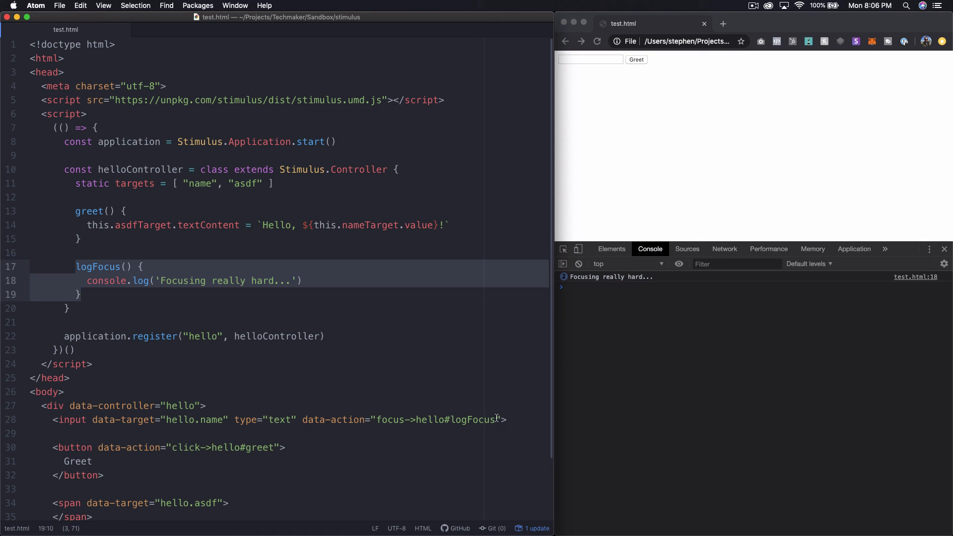
# - Append blur->hello#logBlur to the name input's data-action after logFocus
pyautogui.click(495, 419)
pyautogui.write(' blur-')
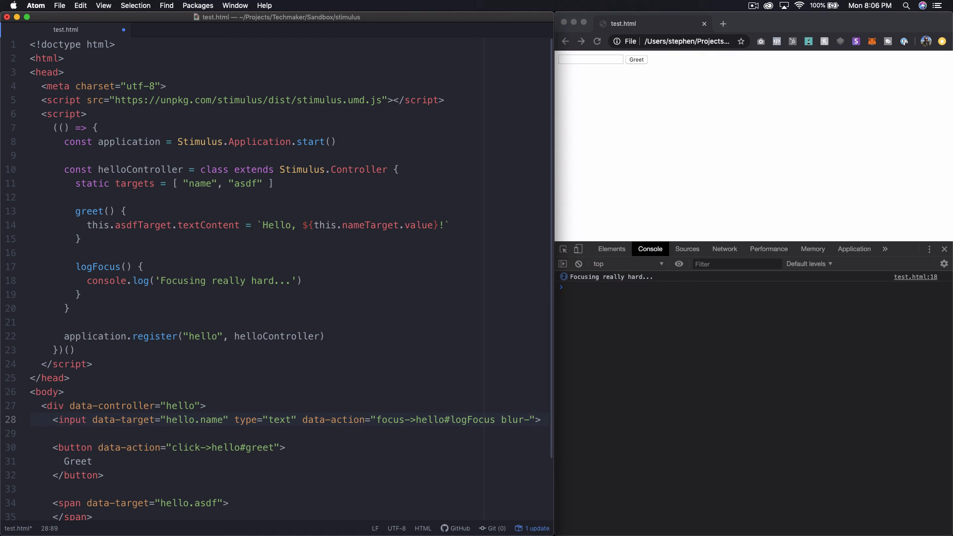
pyautogui.write('hello#')
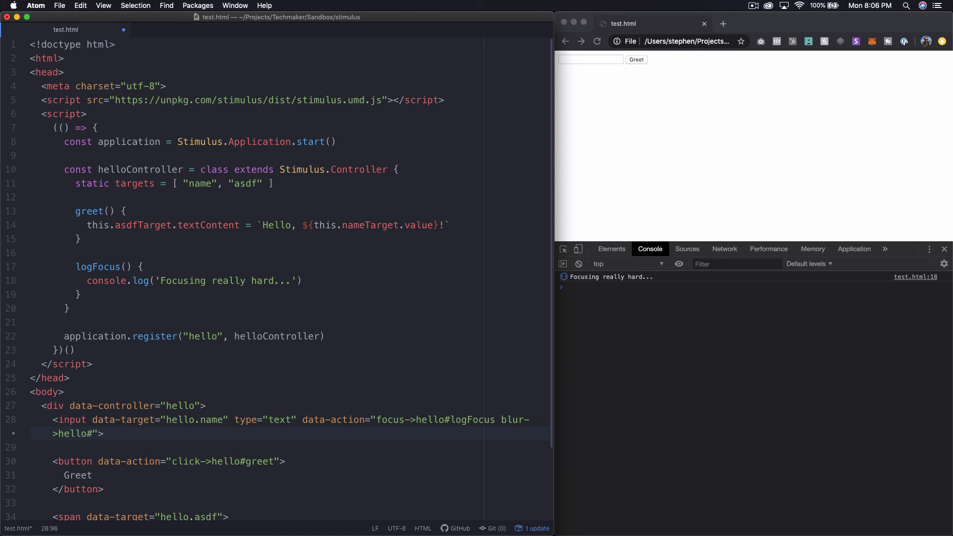
pyautogui.write('logB')
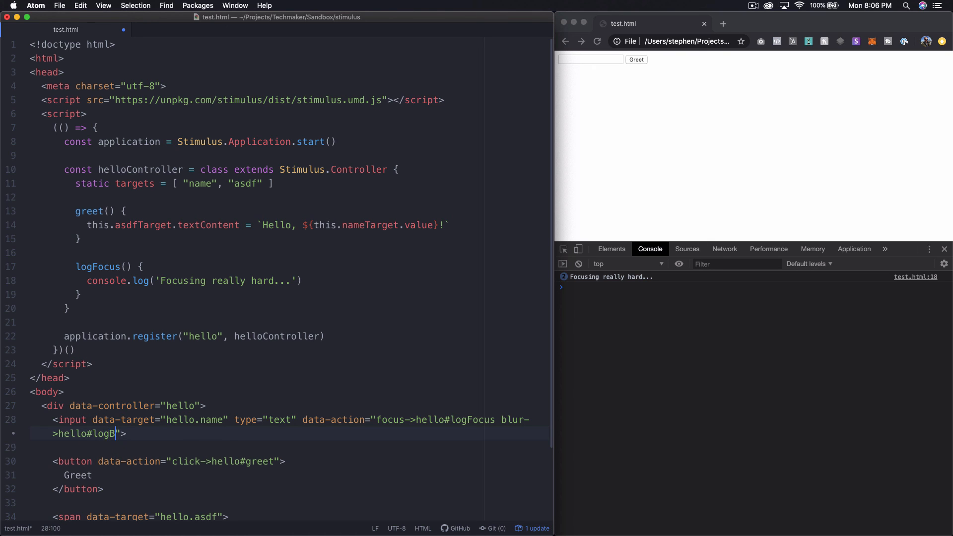
pyautogui.write('lur')
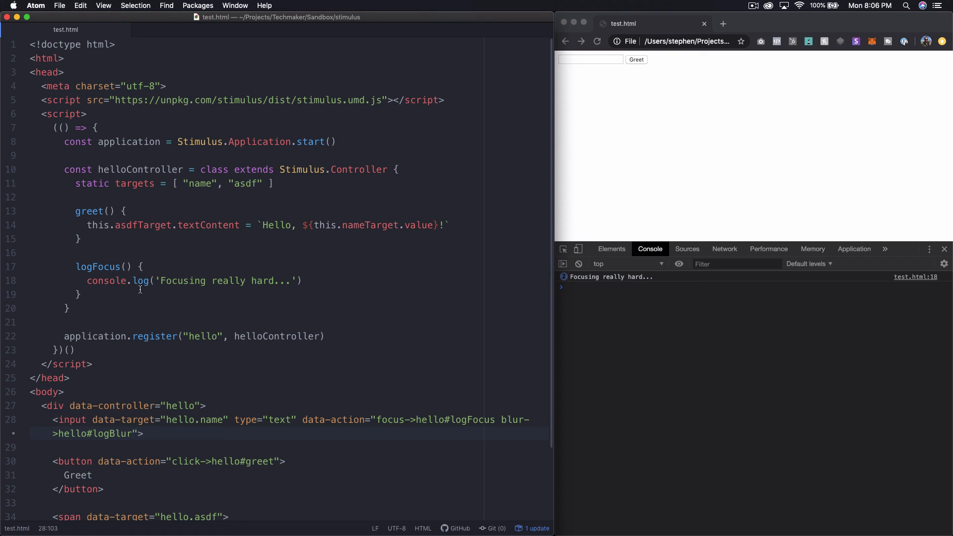
# - Add a logBlur() method logging 'Things are getting blurry...'
pyautogui.write('logBlur() {')
pyautogui.write('con')
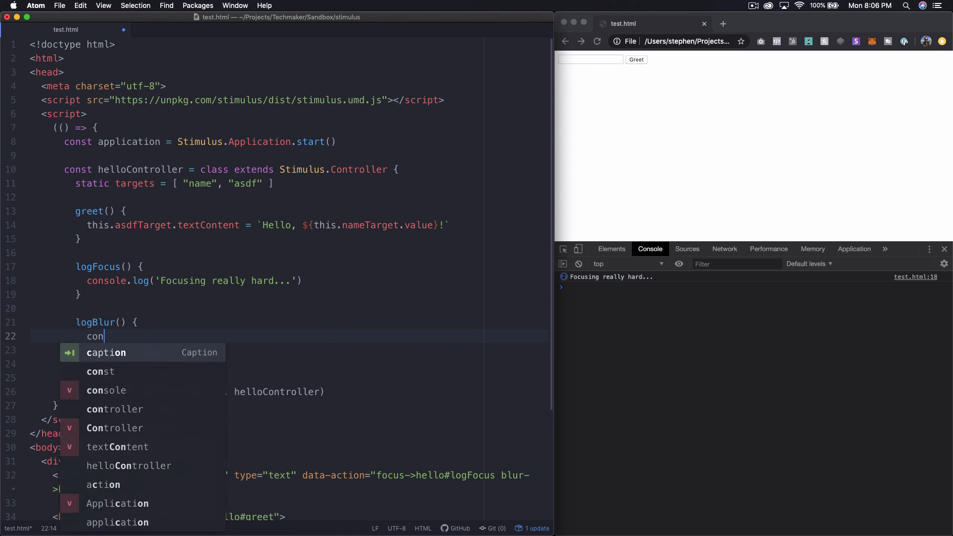
pyautogui.write('sole.log("Things are')
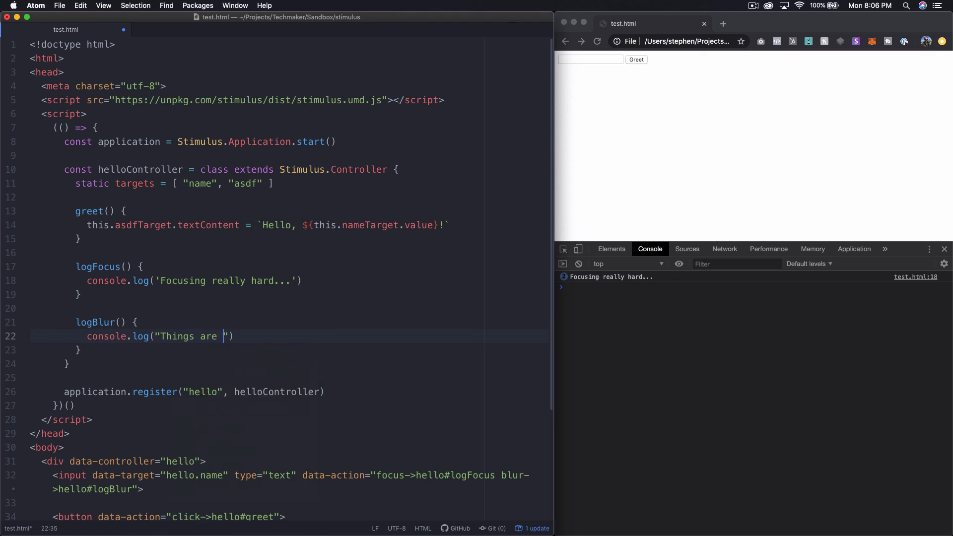
pyautogui.write('getting blurry...')
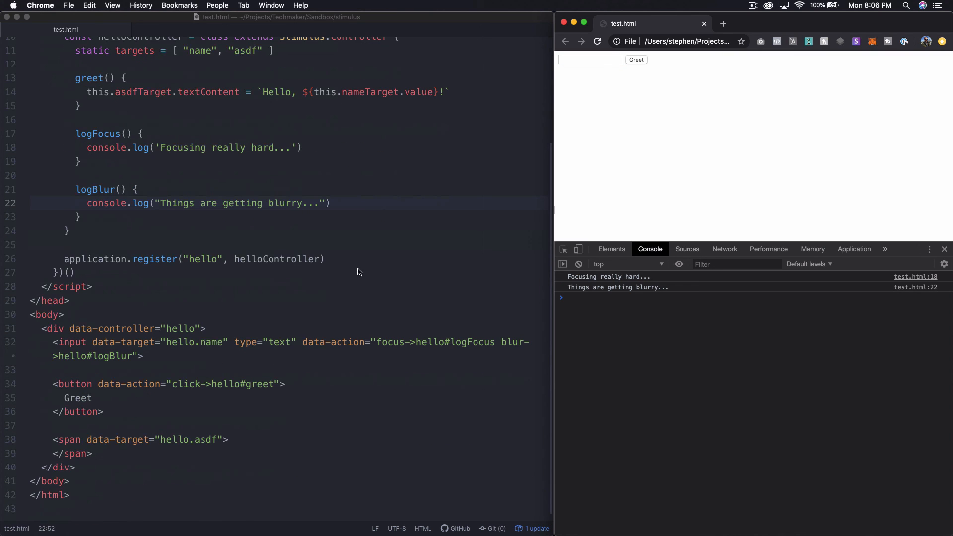
pyautogui.moveTo(375, 344)
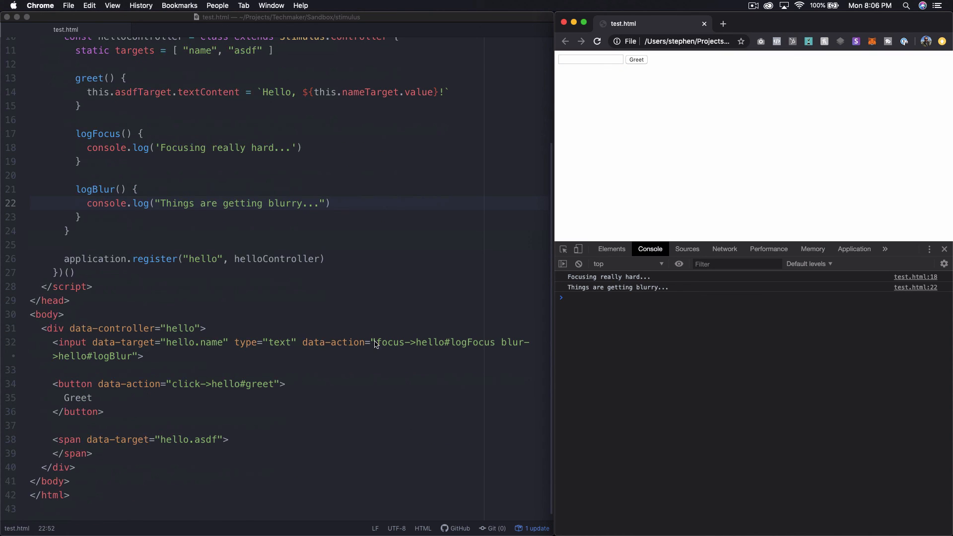
pyautogui.moveTo(141, 357)
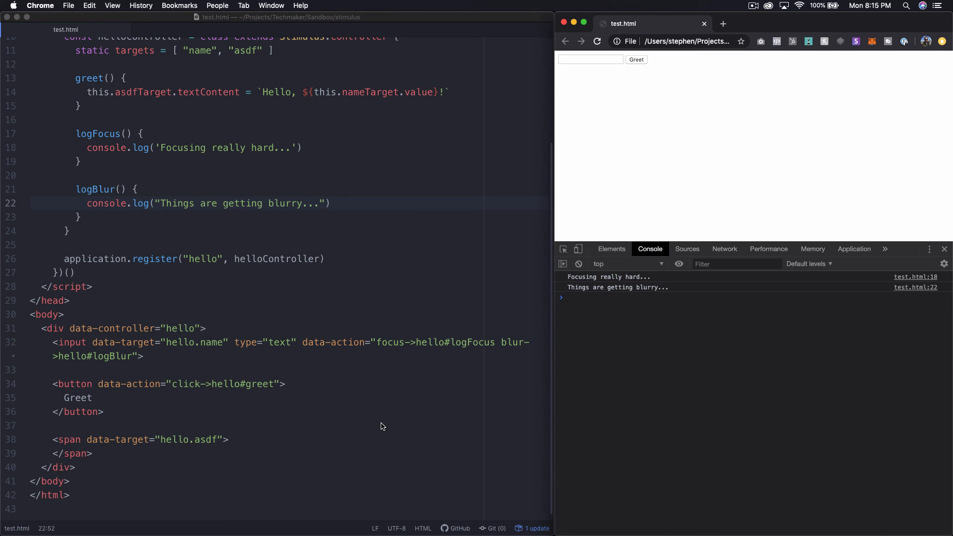
# - Focus then blur the text input so the console logs both focus and blur messages
pyautogui.click(320, 203)
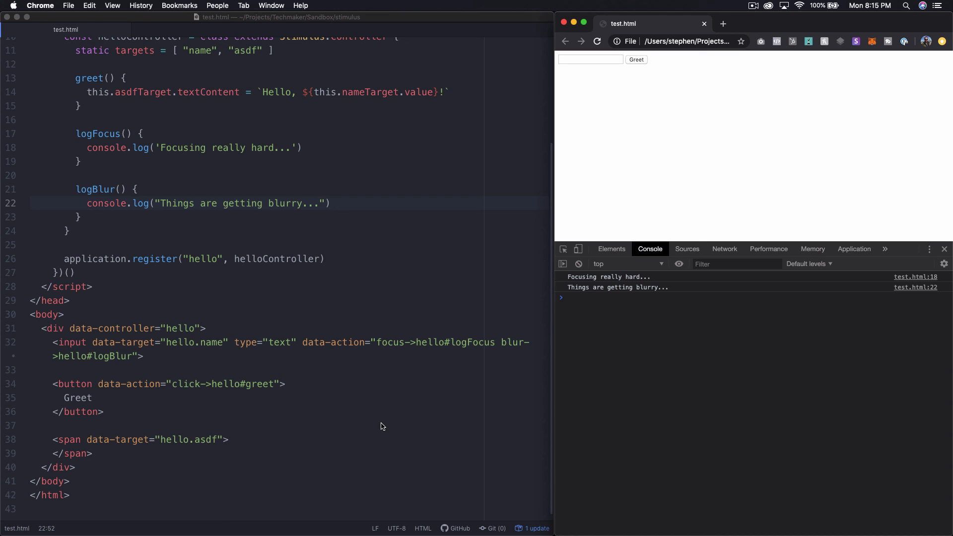
pyautogui.click(319, 203)
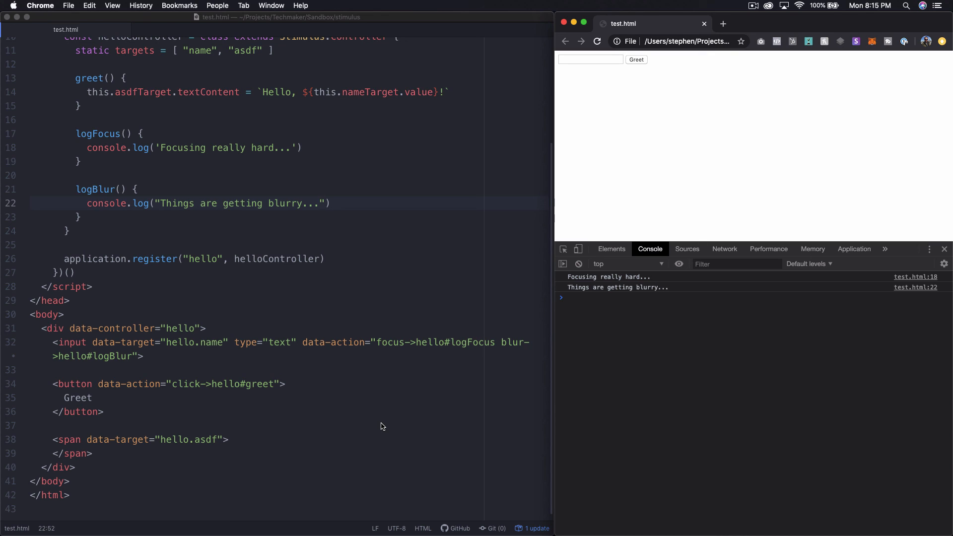
pyautogui.click(319, 203)
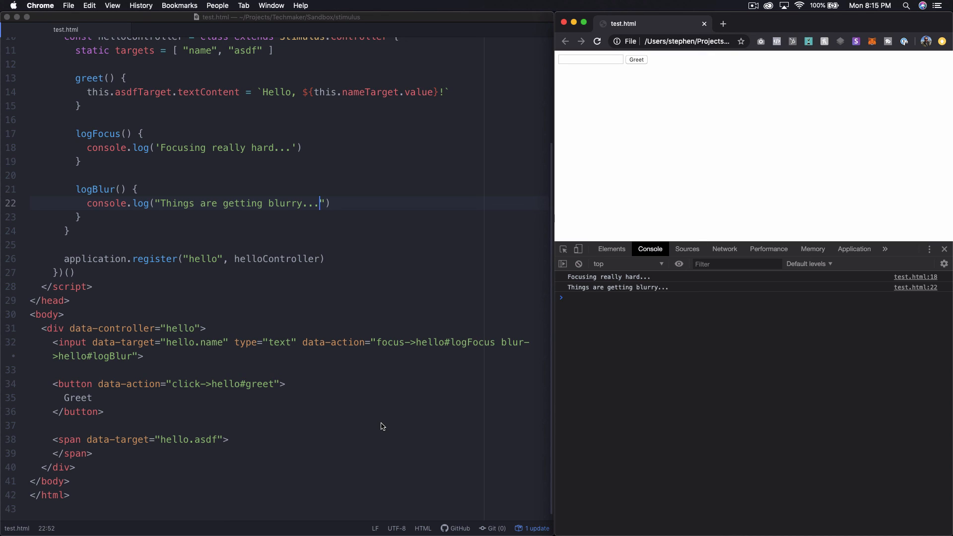